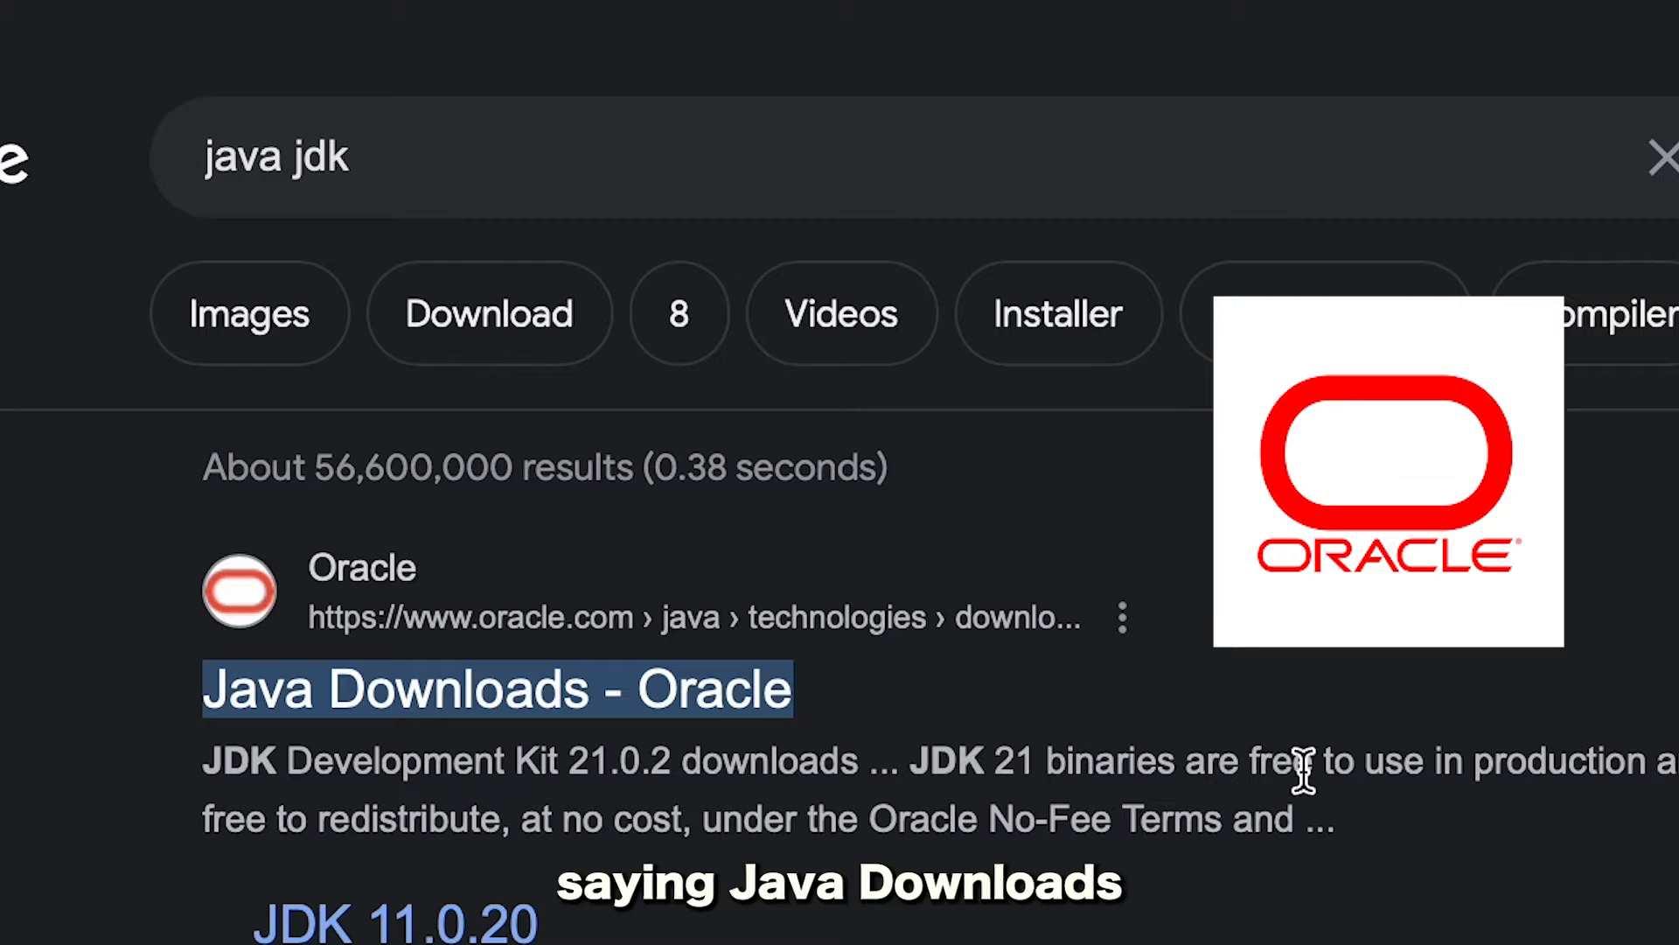
Open the Java Downloads - Oracle result and scroll toward the JDK 21 macOS installers
click(494, 688)
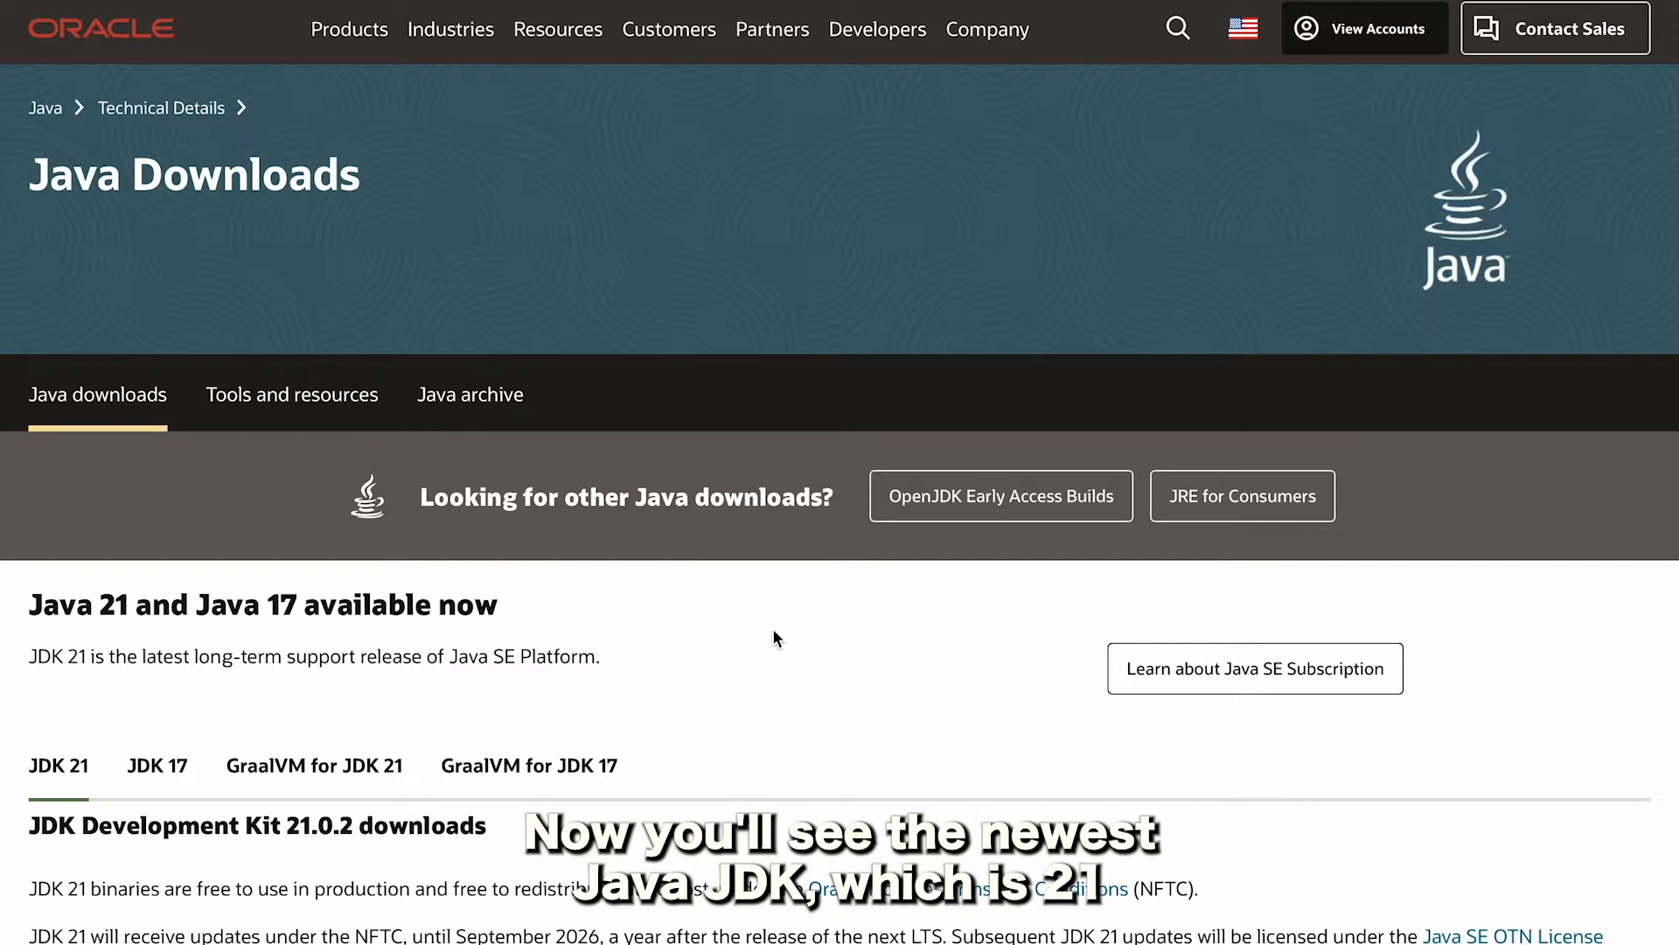
scroll(down, 3)
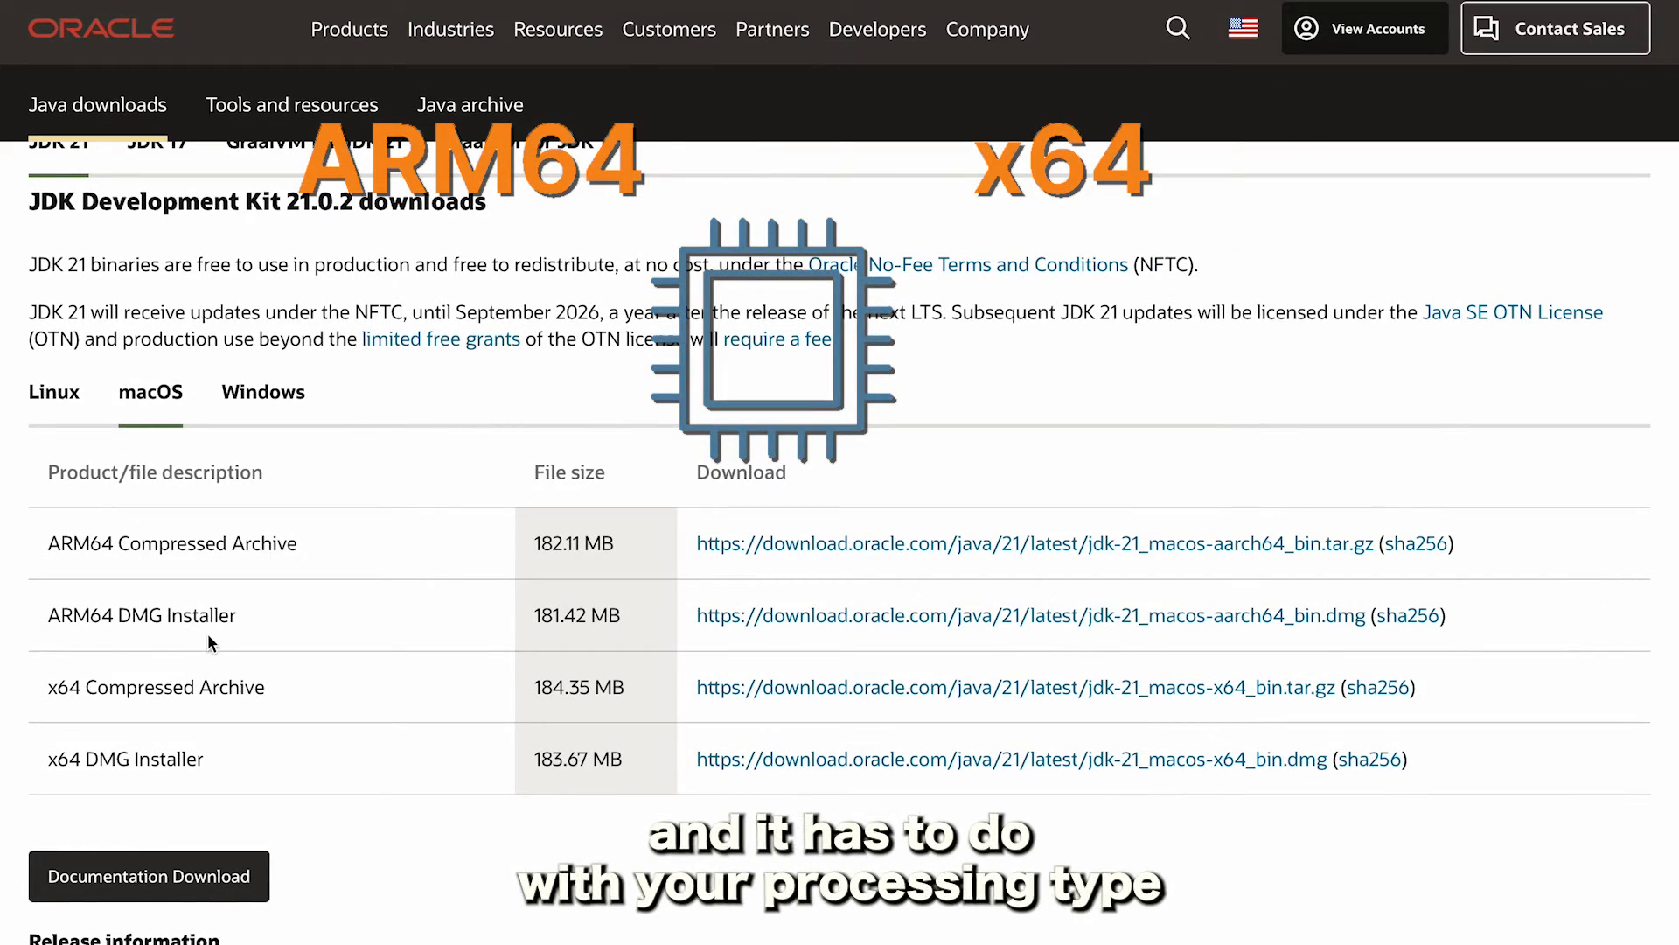
mouse_move(136, 795)
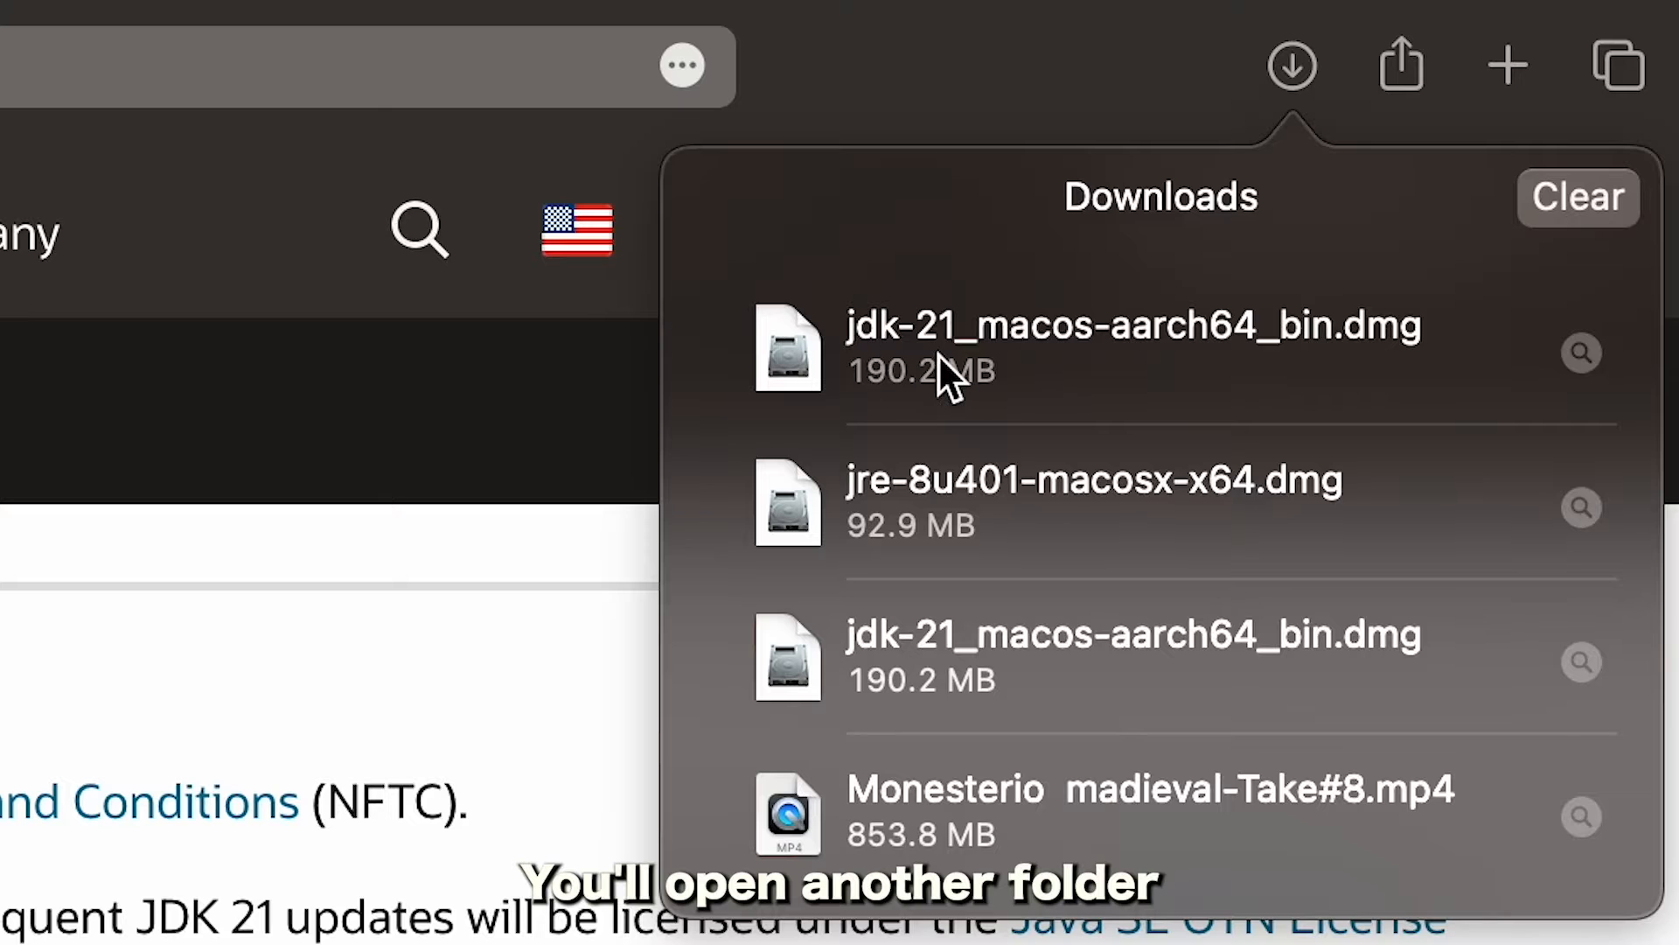
Mount jdk-21_macos-aarch64_bin.dmg and select the JDK 21.0.2.pkg installer
double_click(1134, 324)
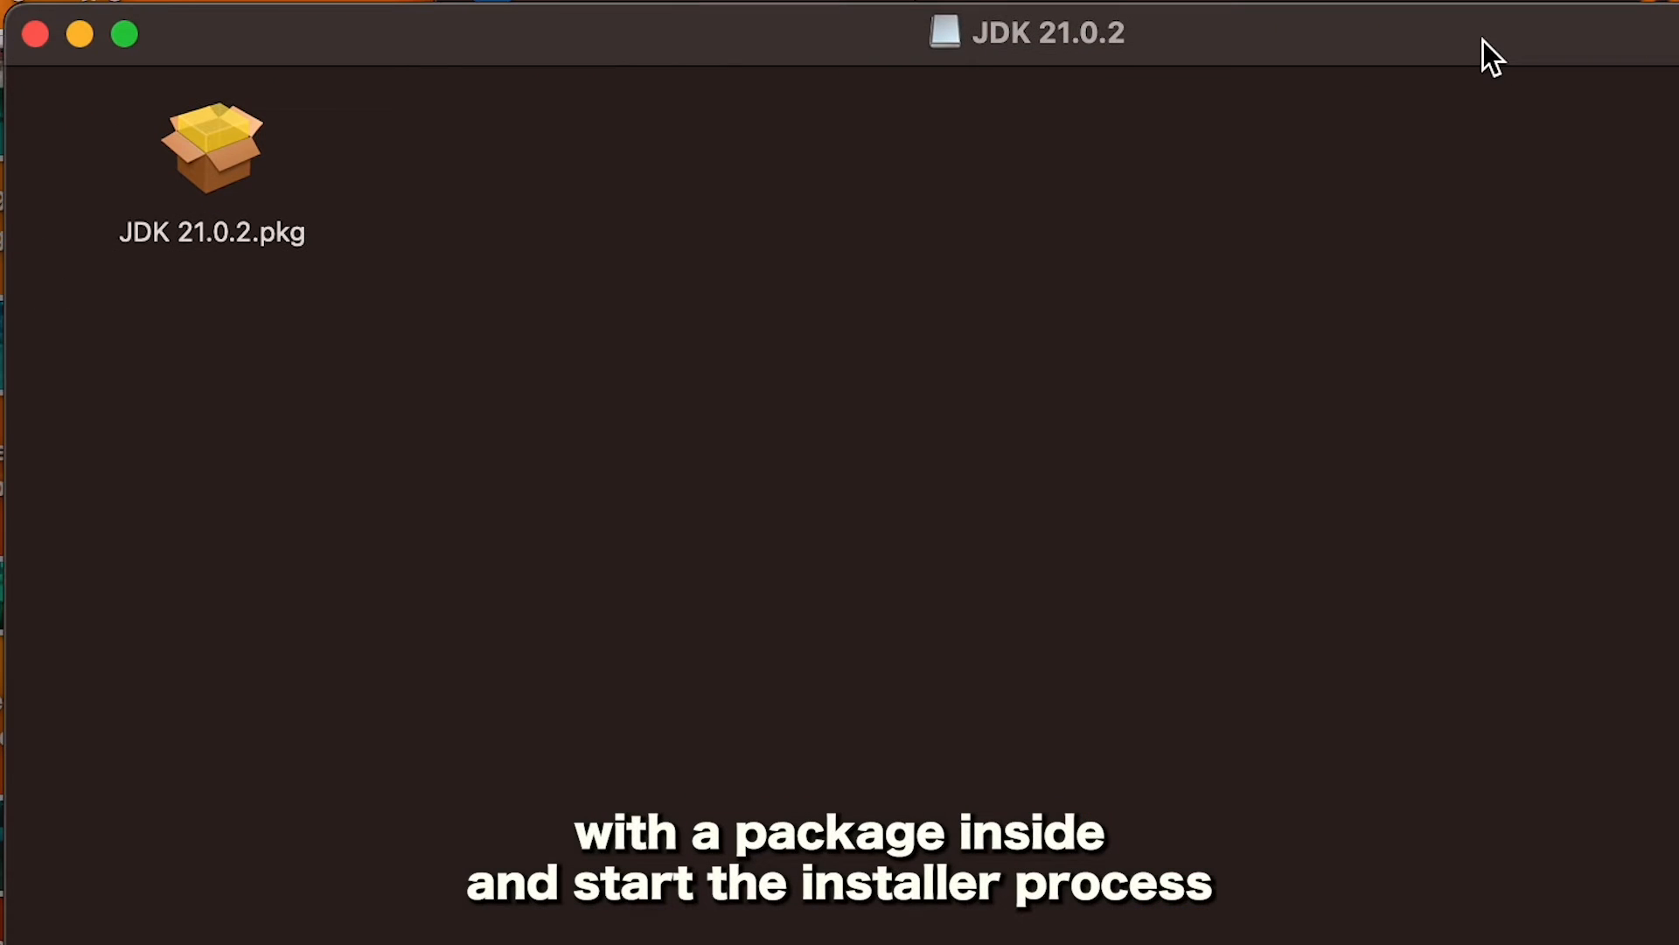
click(211, 153)
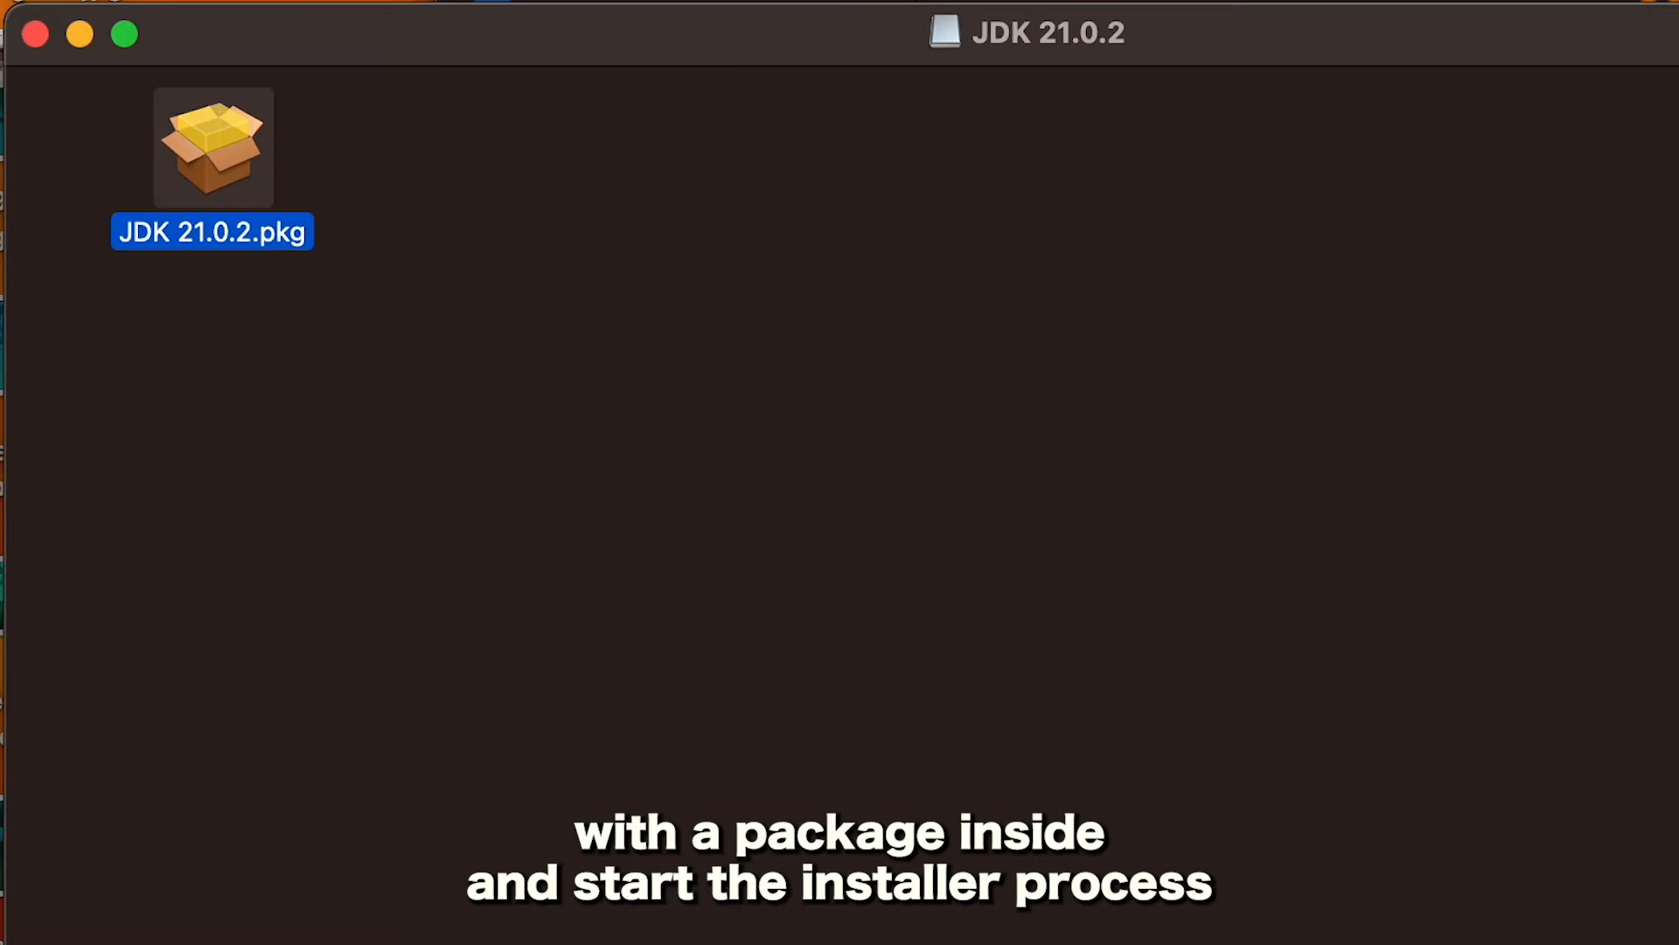
Run the JDK 21.0.2 package installer, authorize with the password, and close it when done
double_click(213, 149)
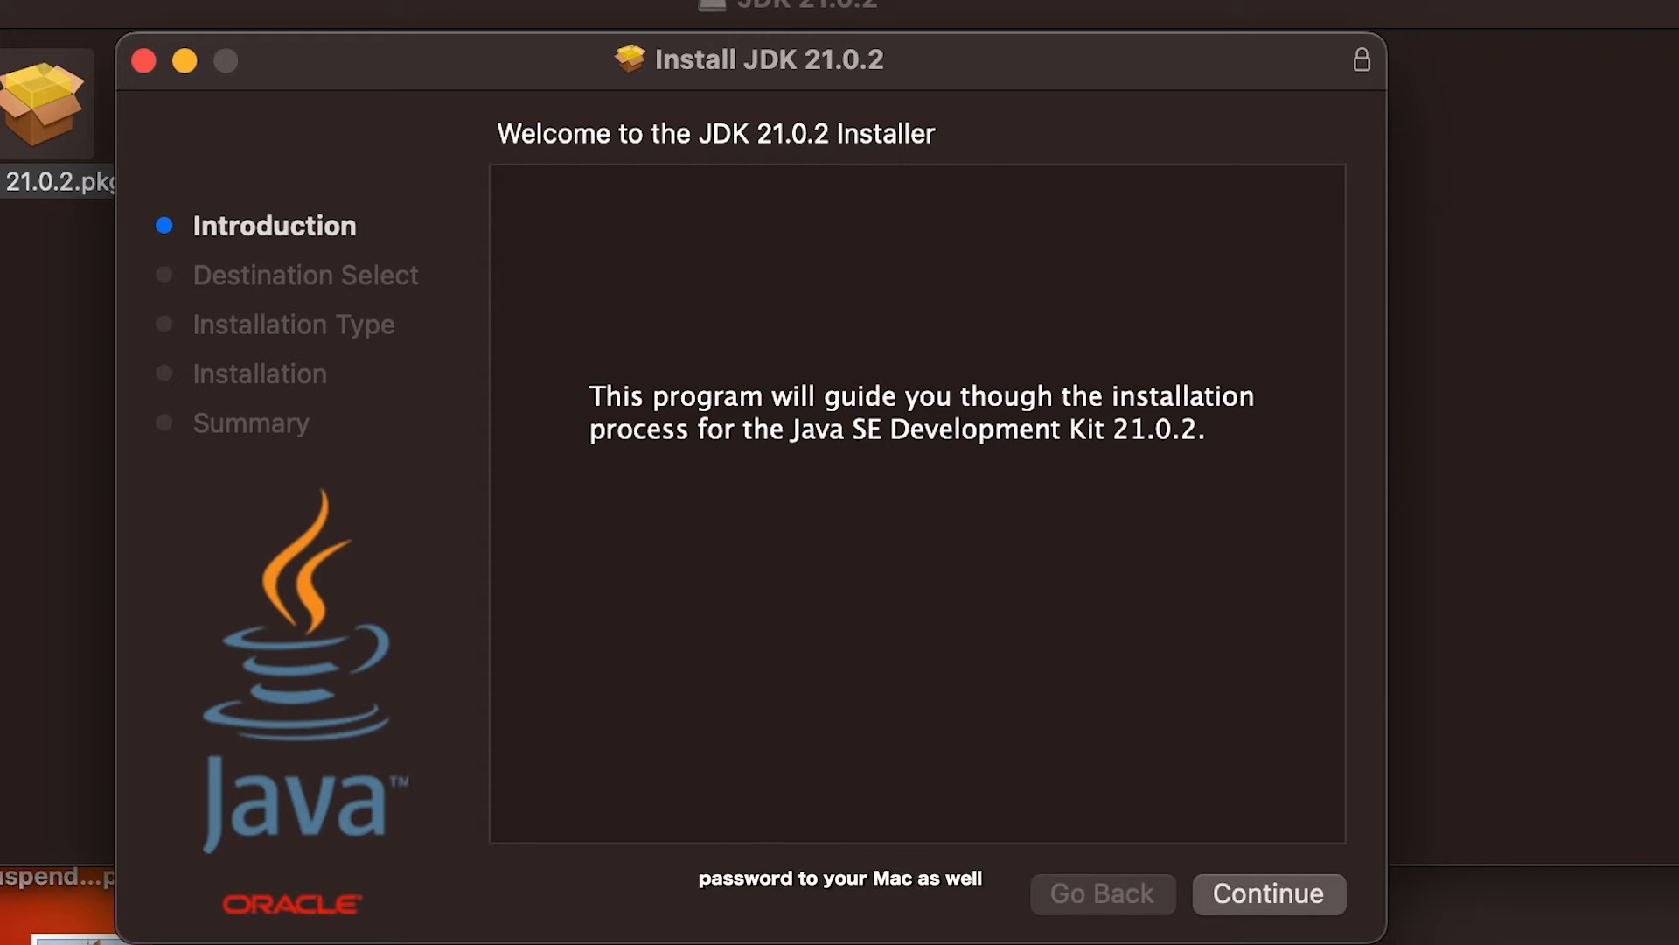
click(1269, 894)
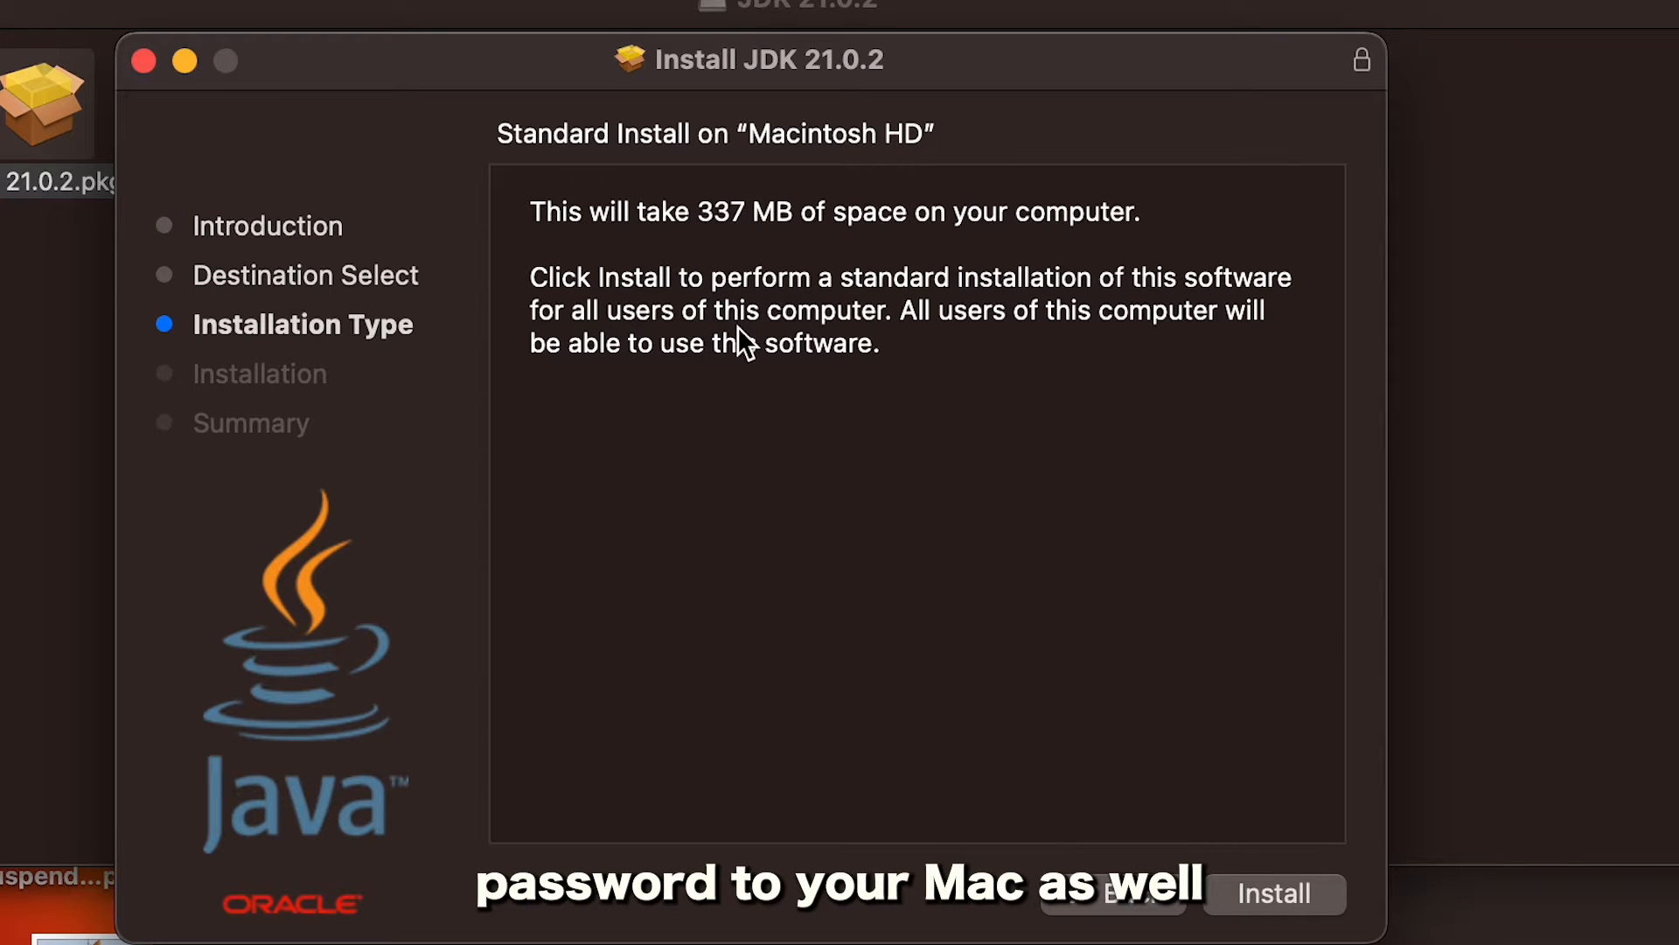
click(1272, 892)
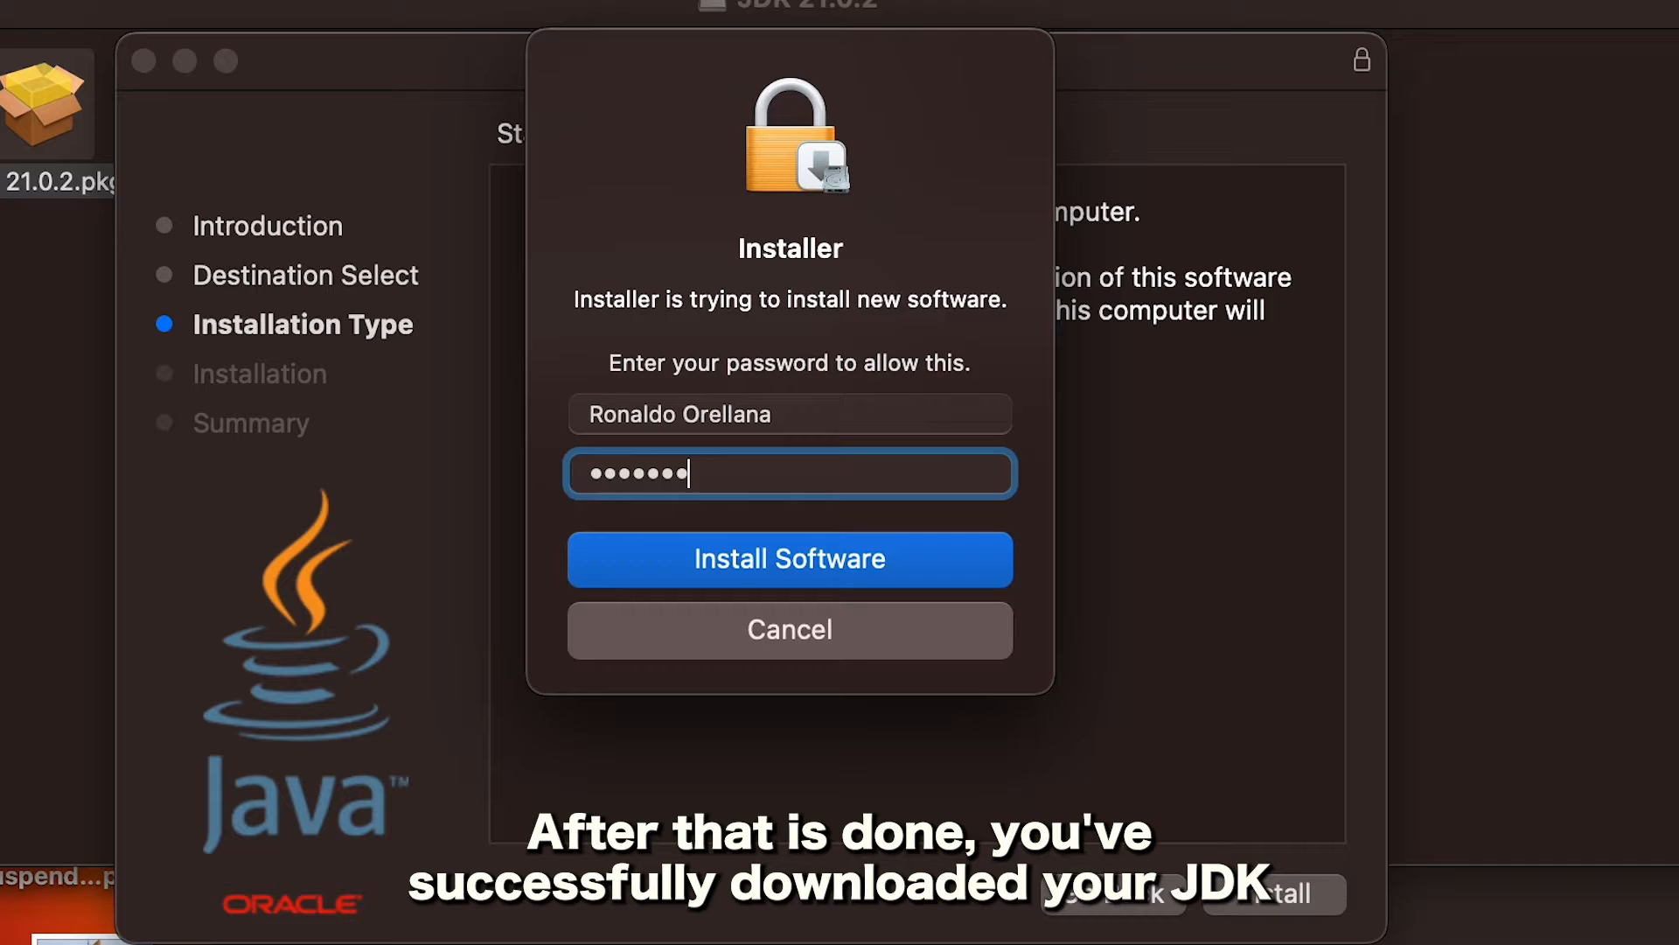
click(789, 559)
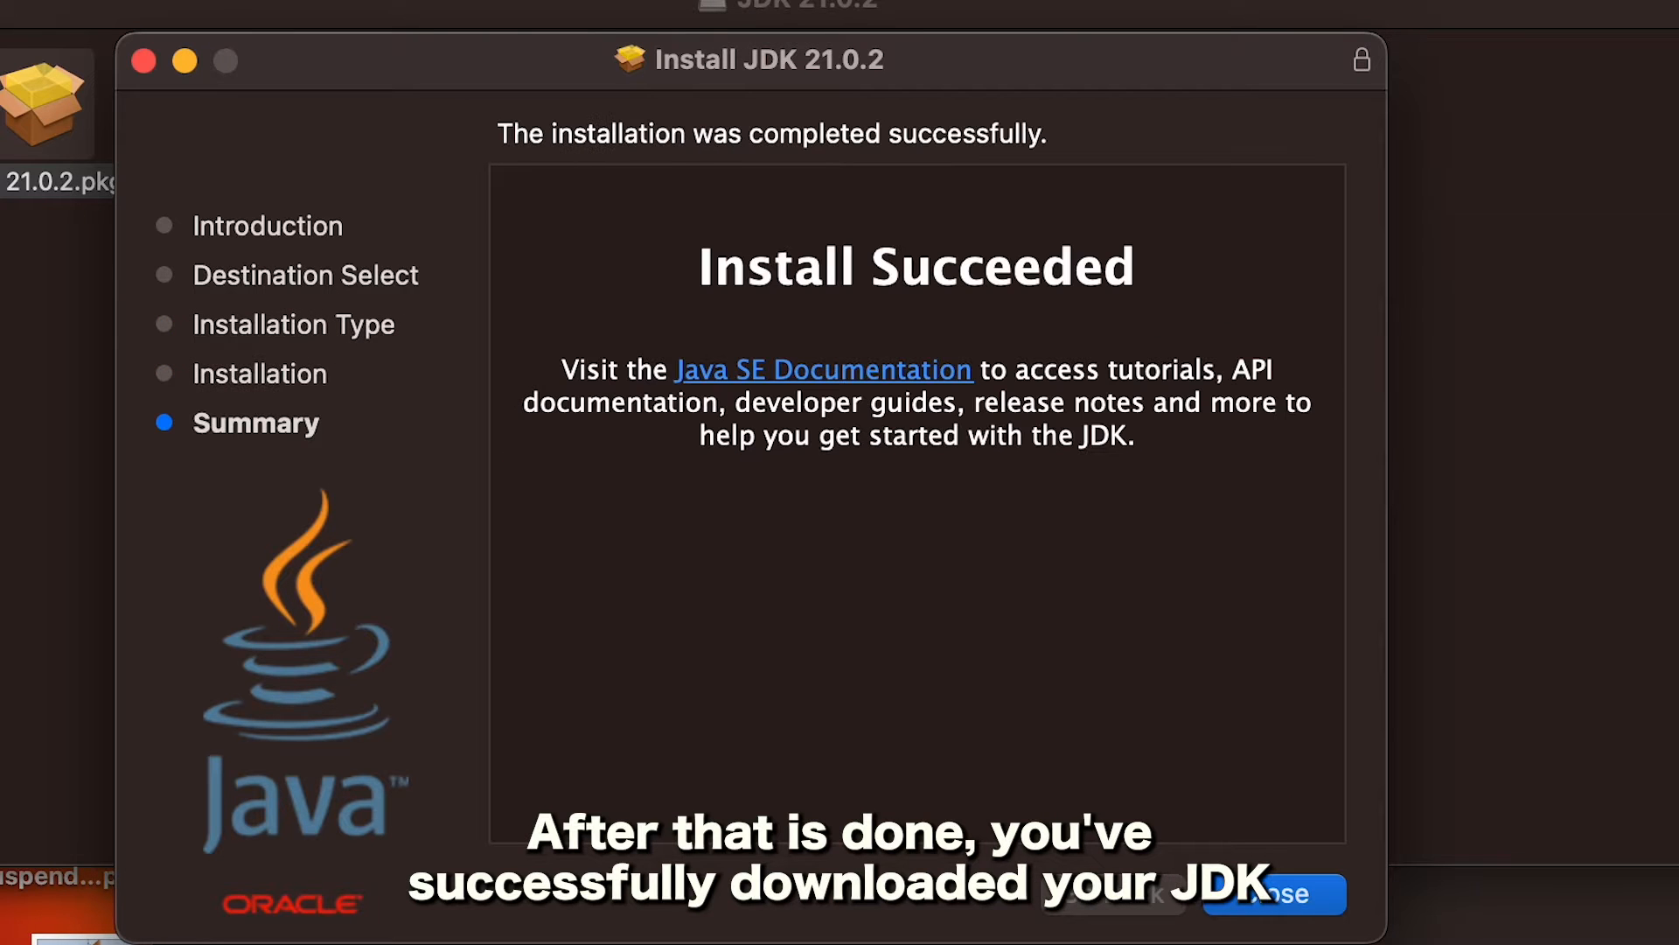
click(1281, 895)
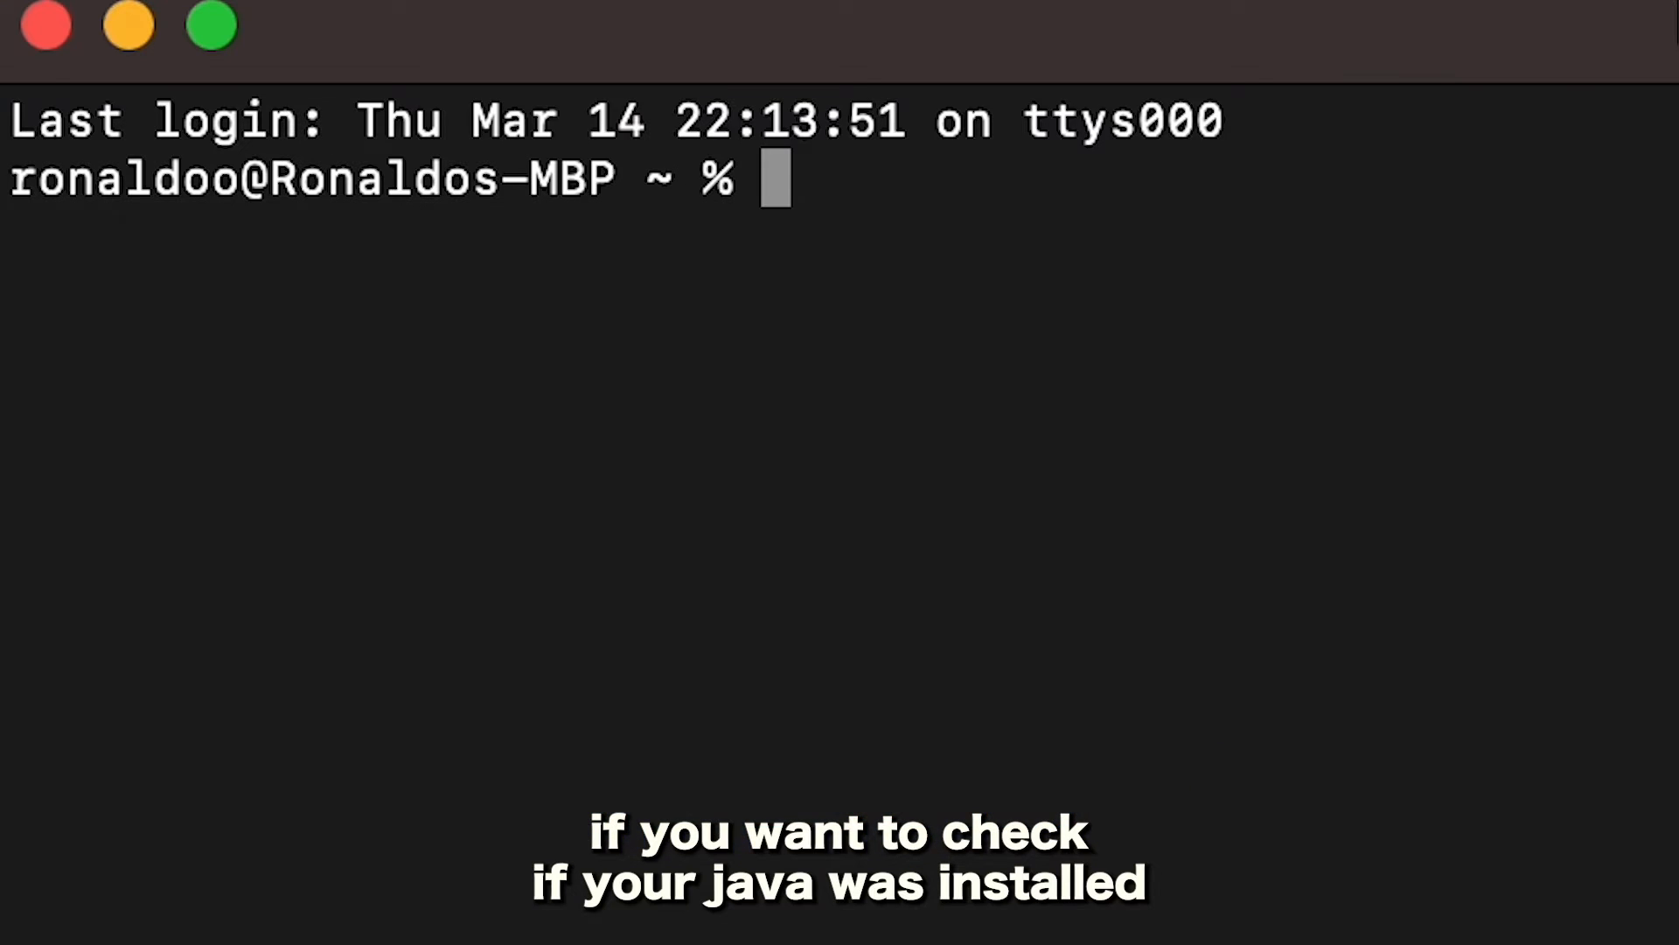
Type 'java' to check the installed Java version
text(java)
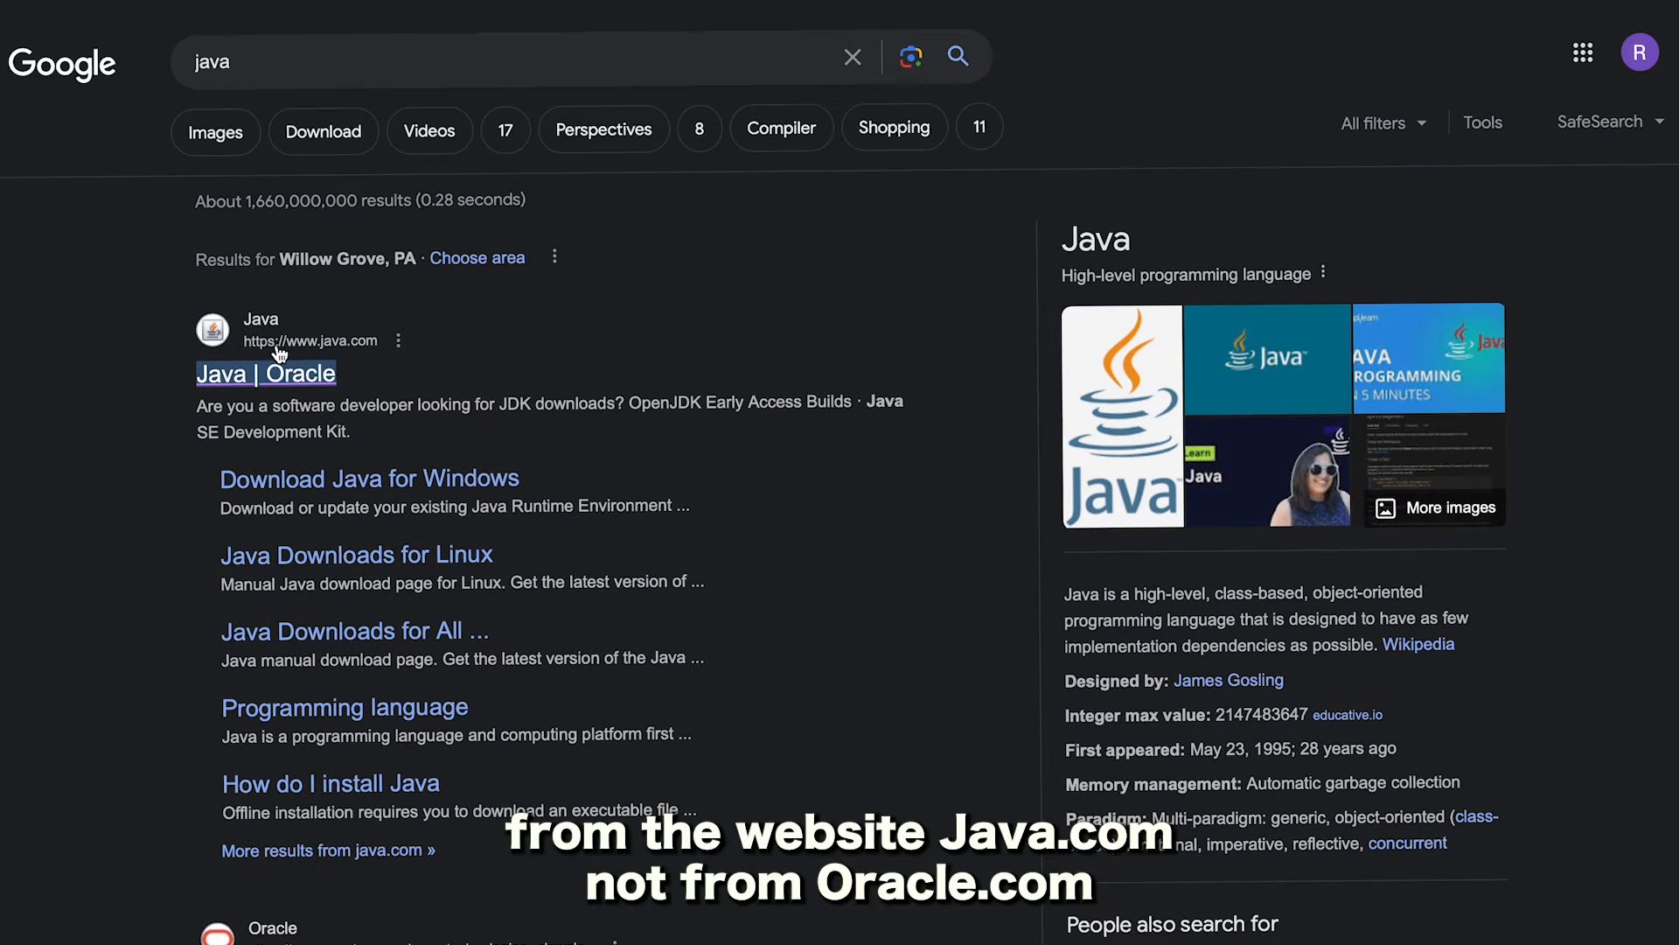
Open java.com, go to Download Java, and scroll to the macOS Java 8 Update 401 options
click(265, 373)
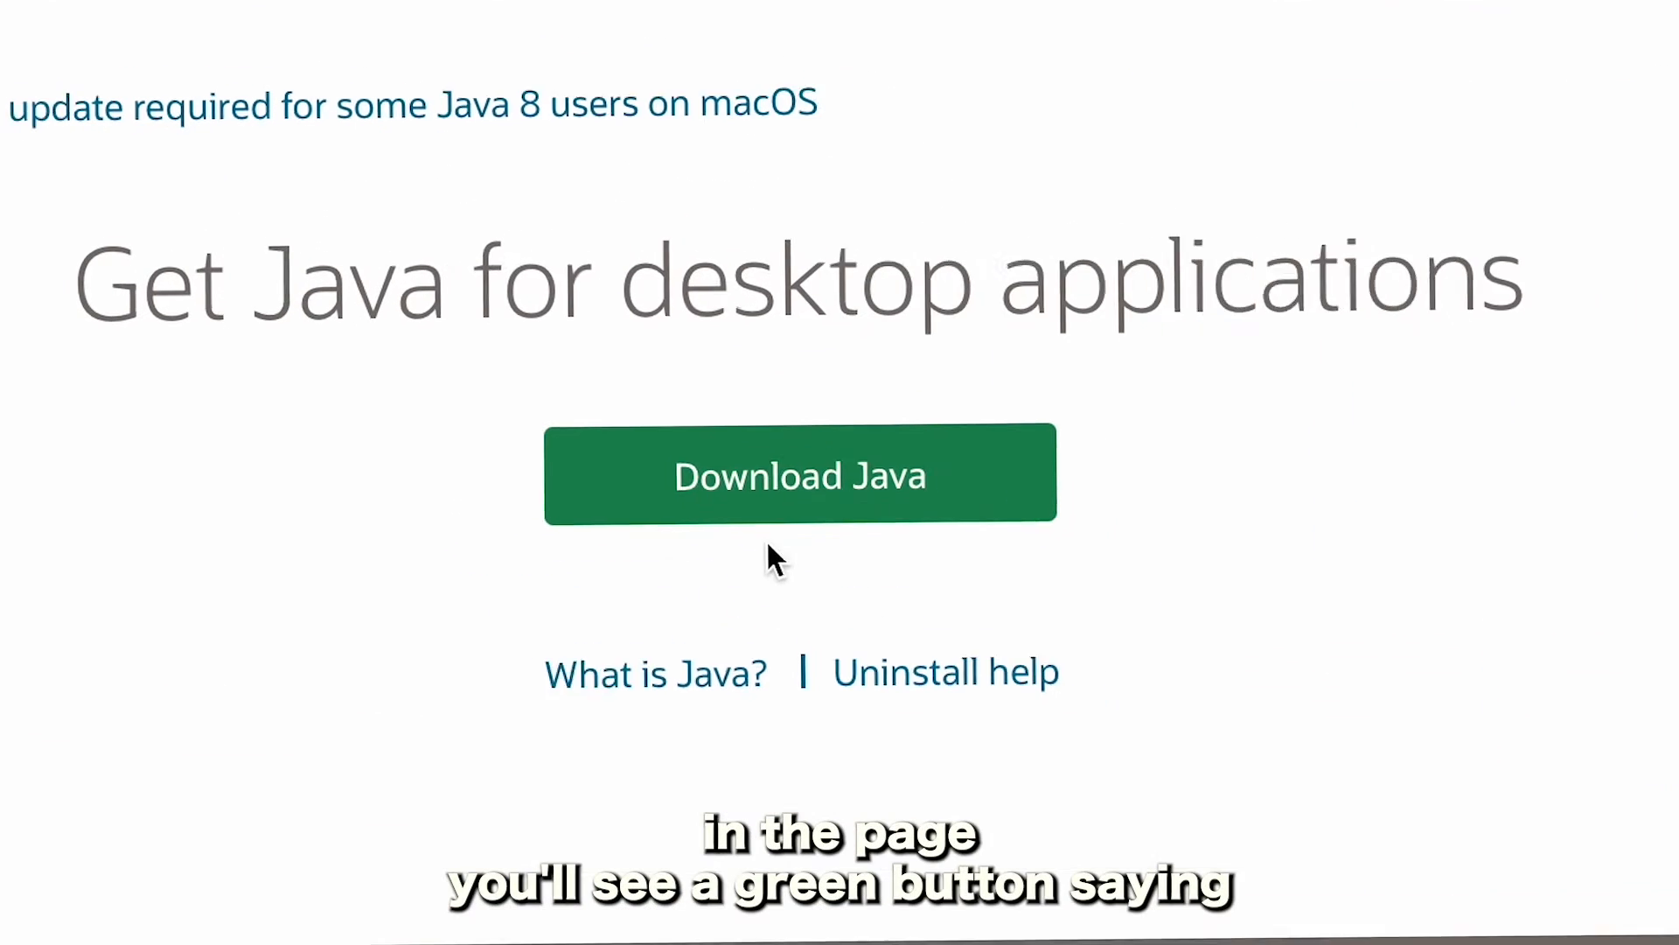
click(799, 474)
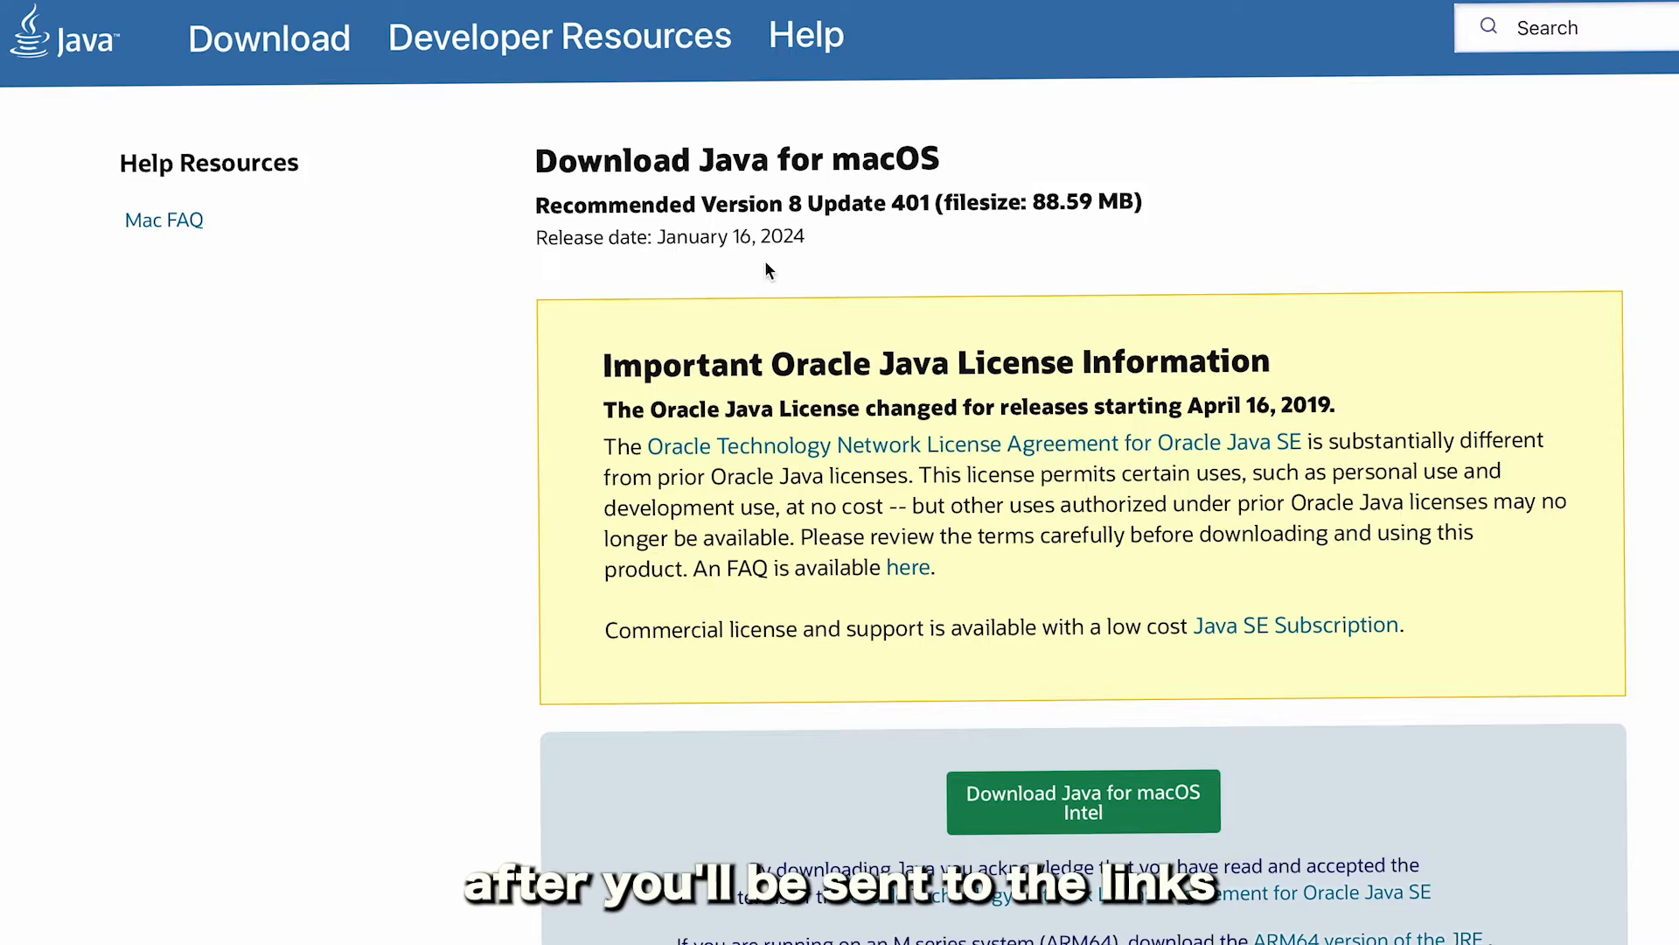
scroll(down, 3)
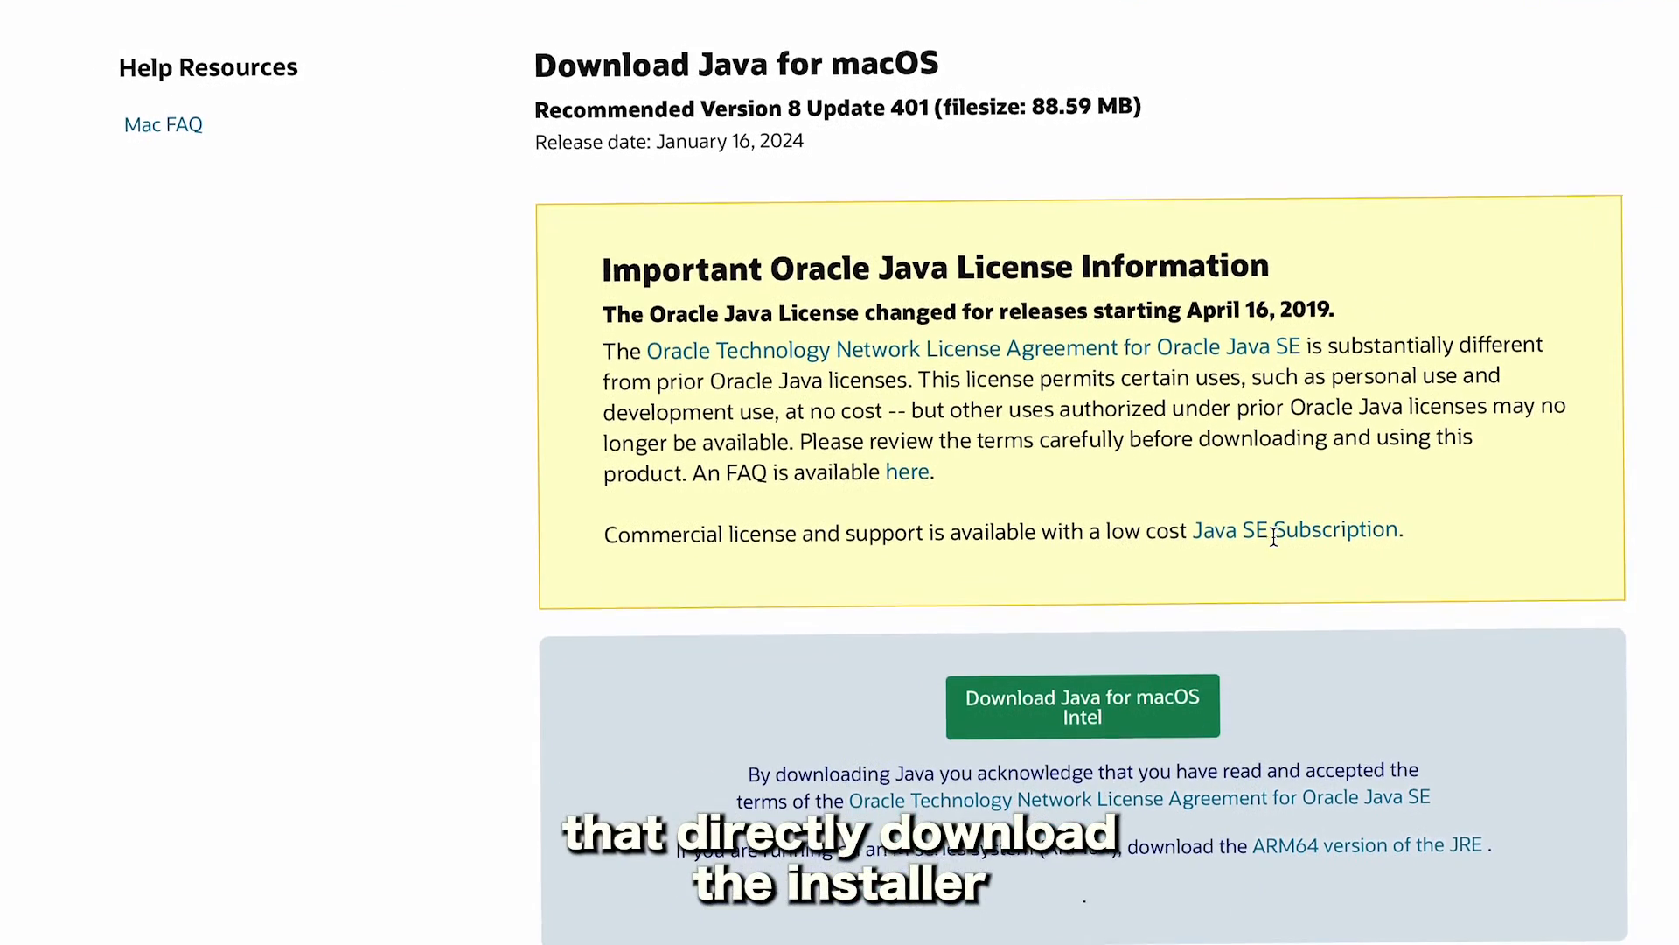
scroll(down, 3)
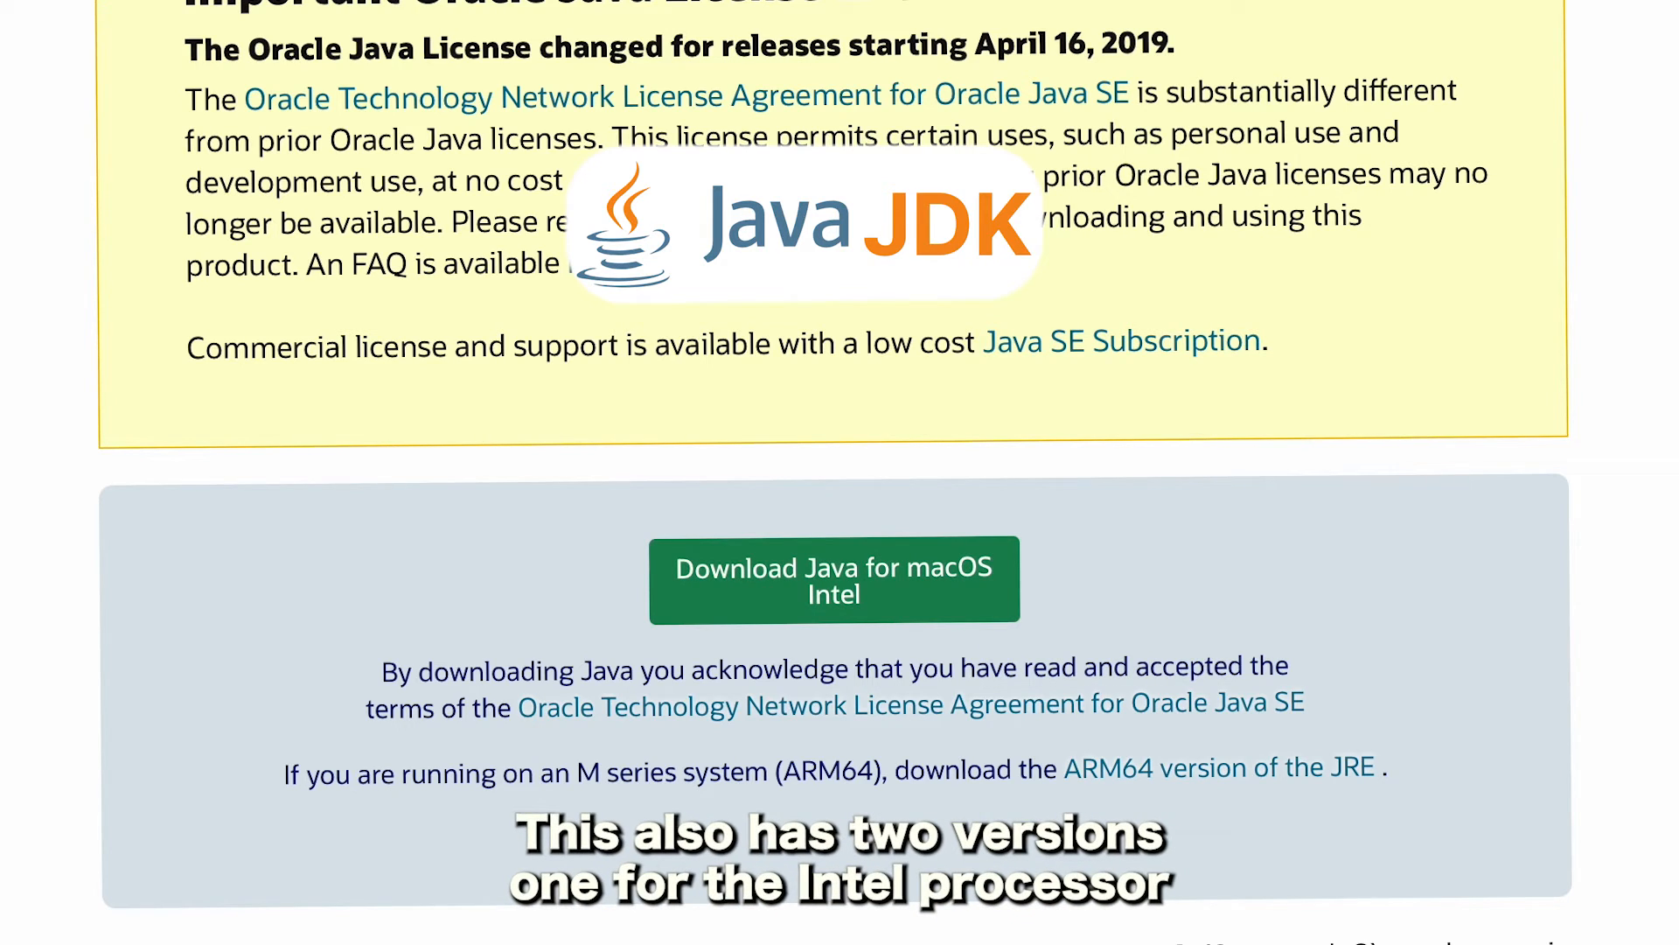
scroll(down, 3)
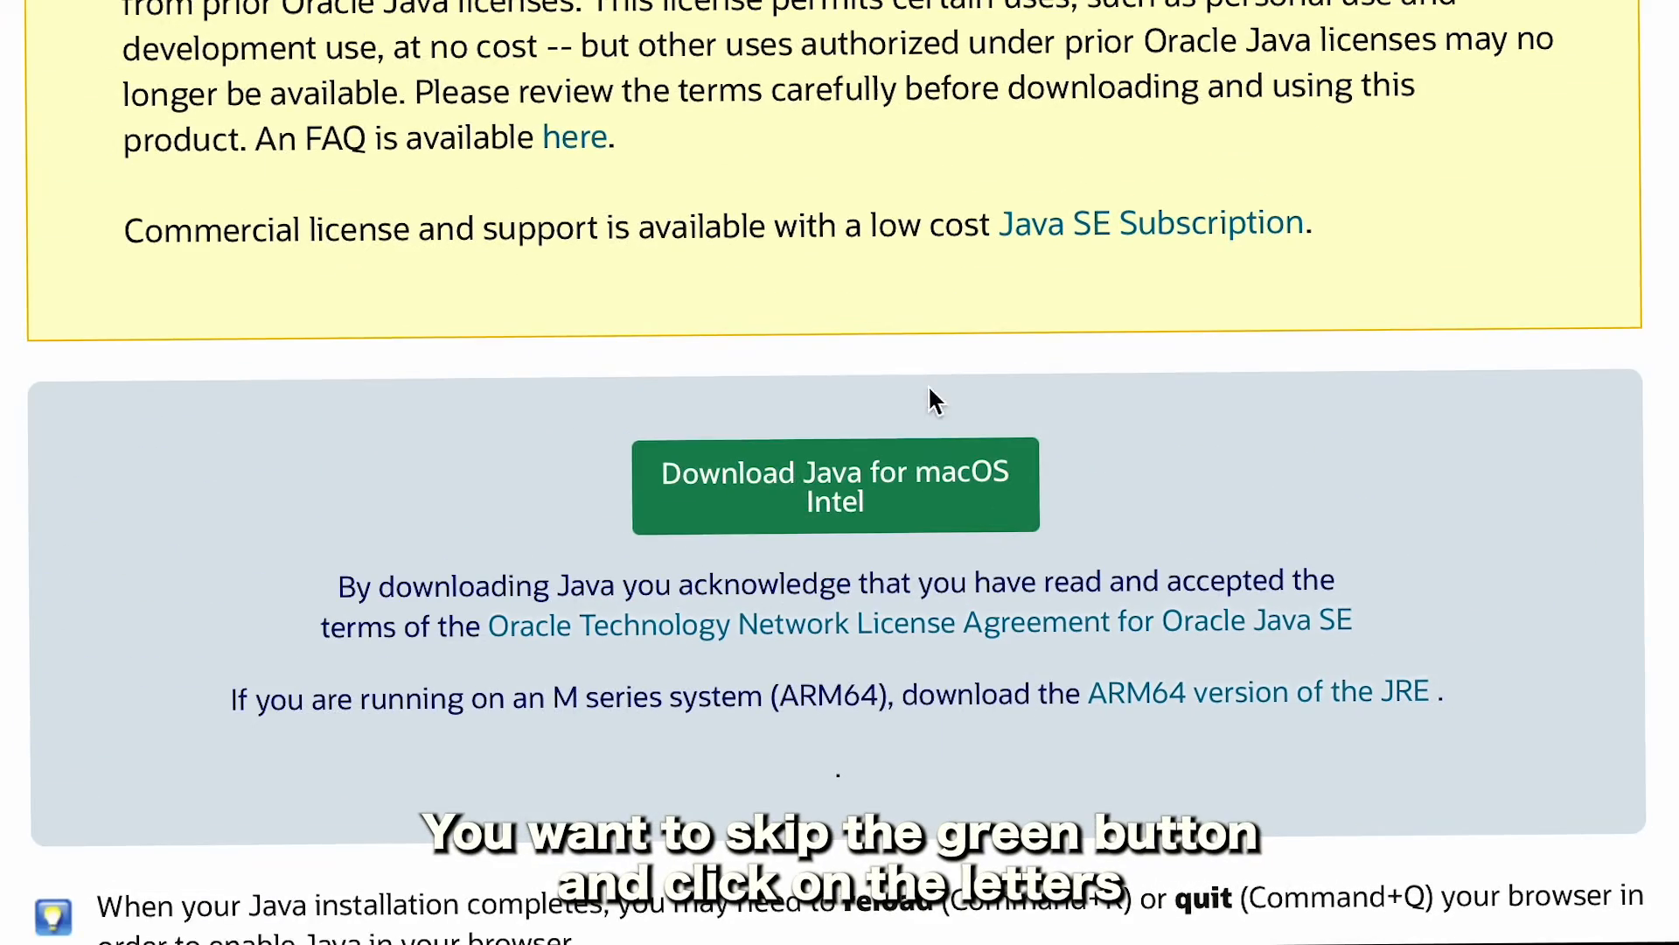
scroll(down, 3)
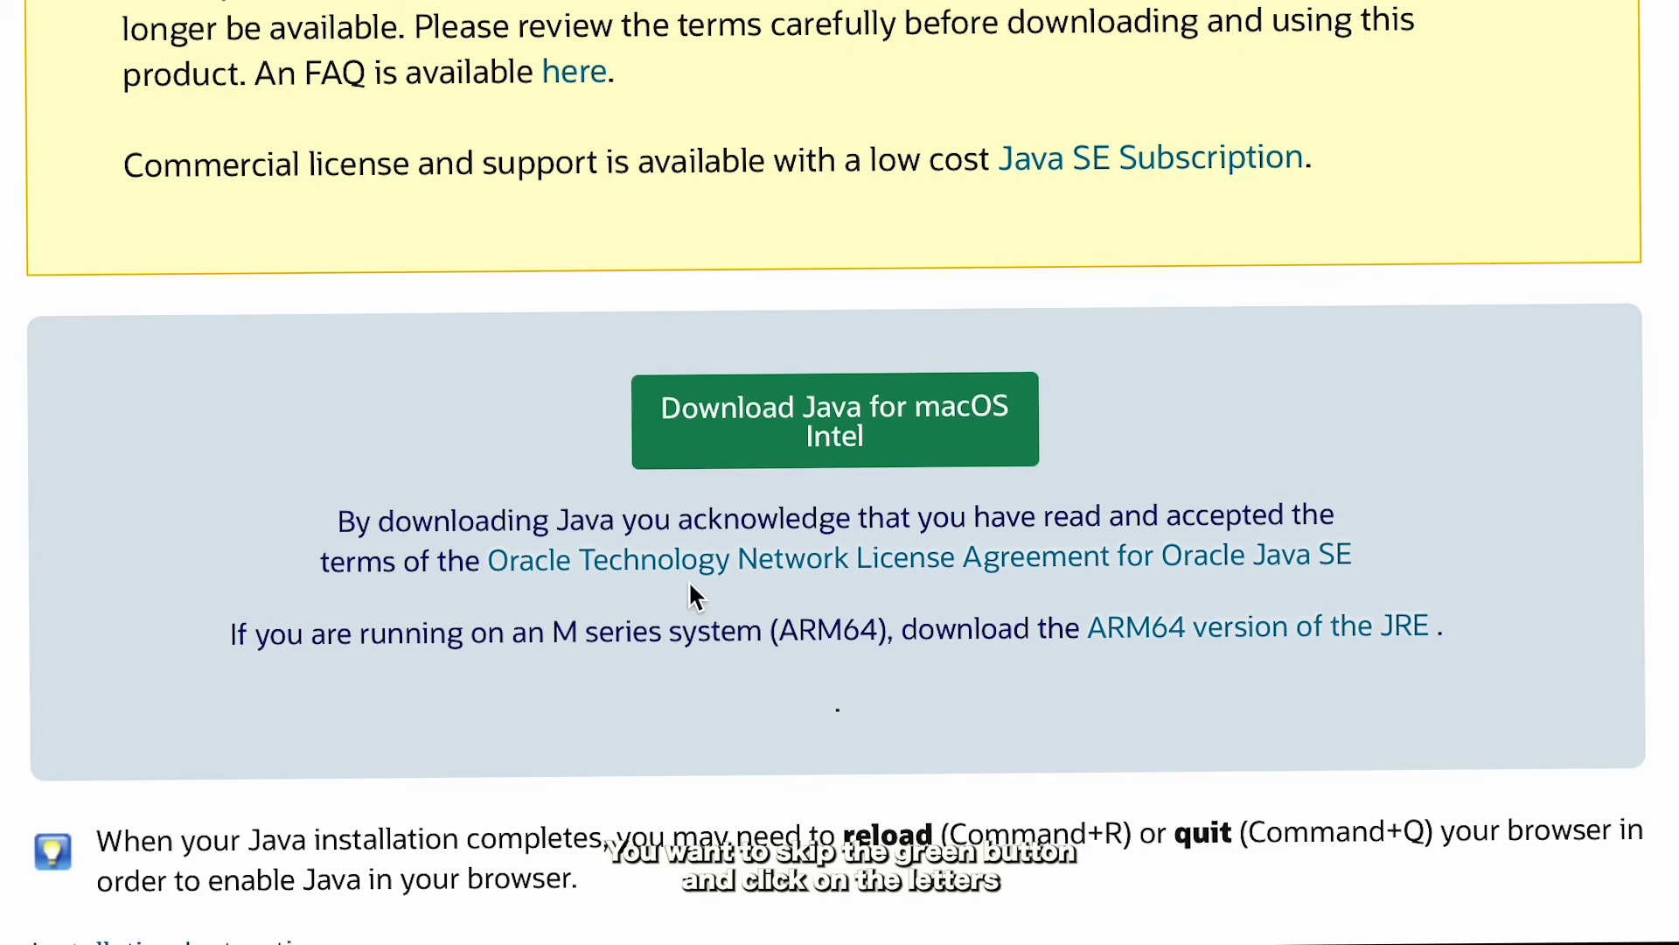
mouse_move(1163, 636)
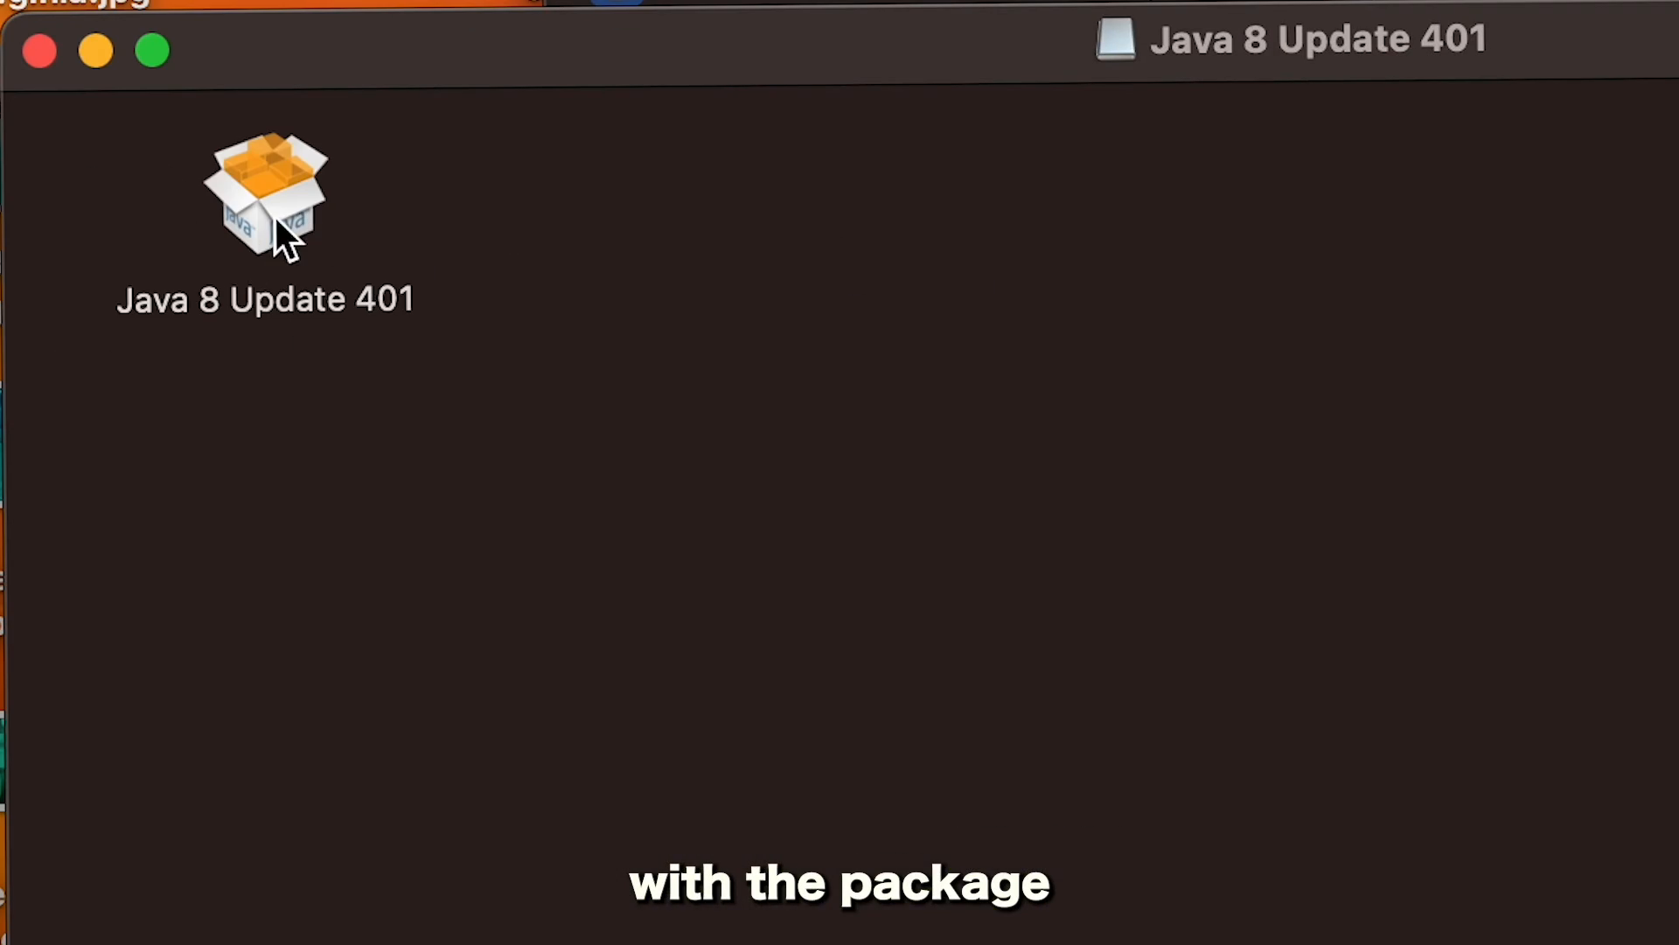
Launch the Java 8 Update 401 installer and approve the MacJREInstaller password prompt
double_click(271, 202)
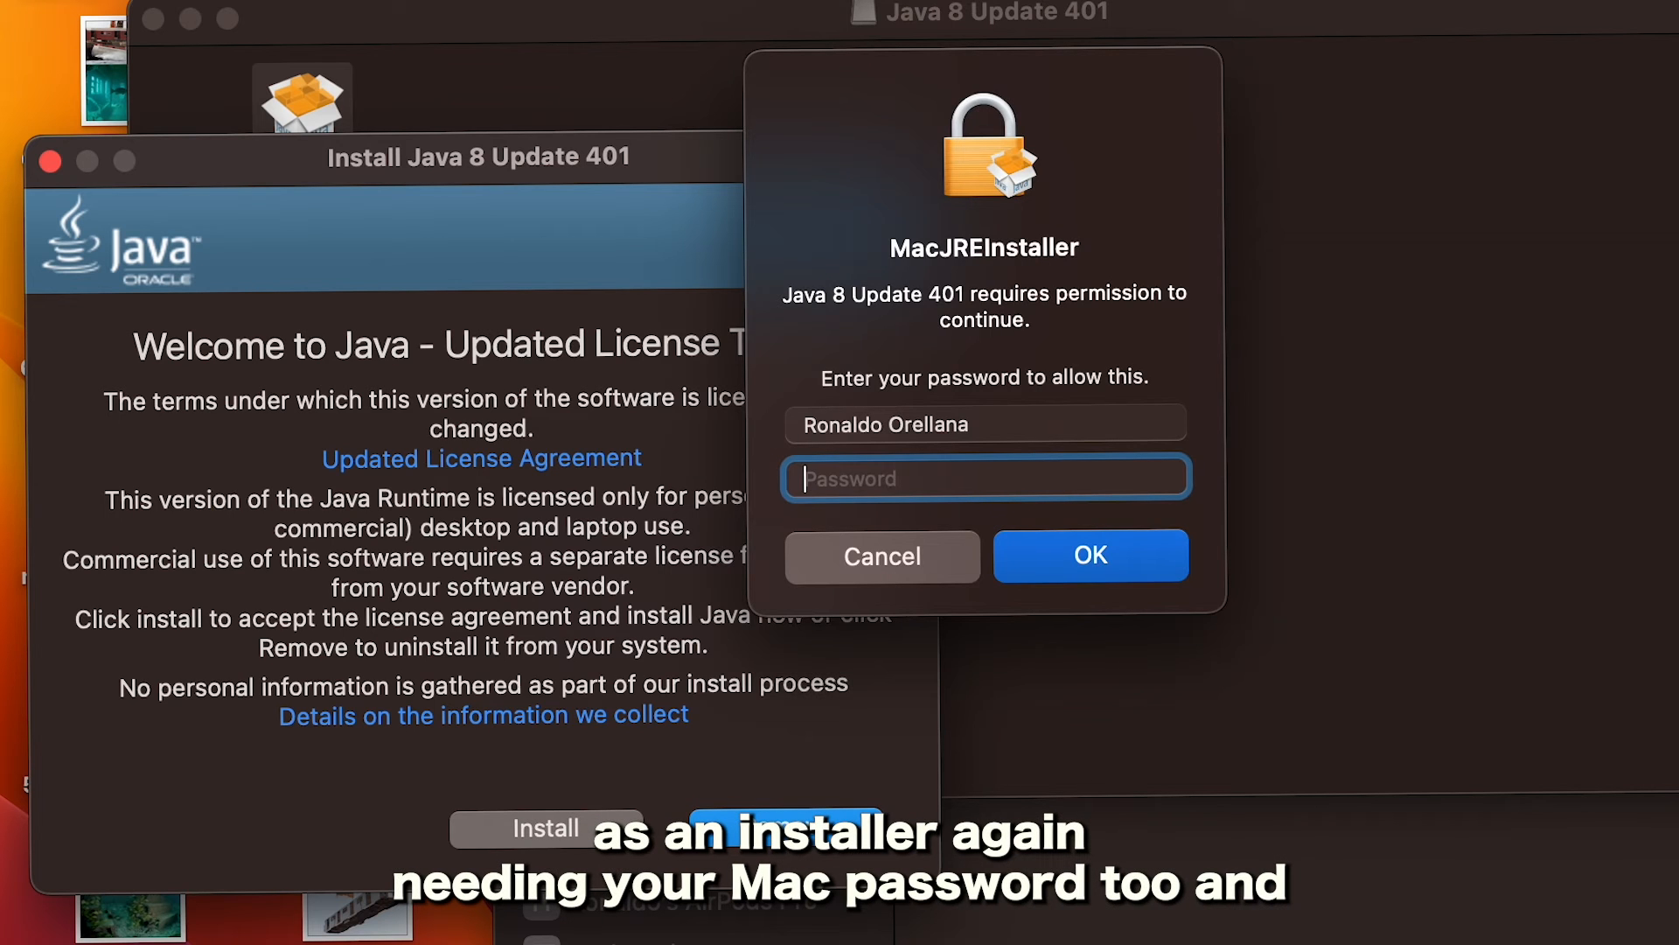
click(1091, 555)
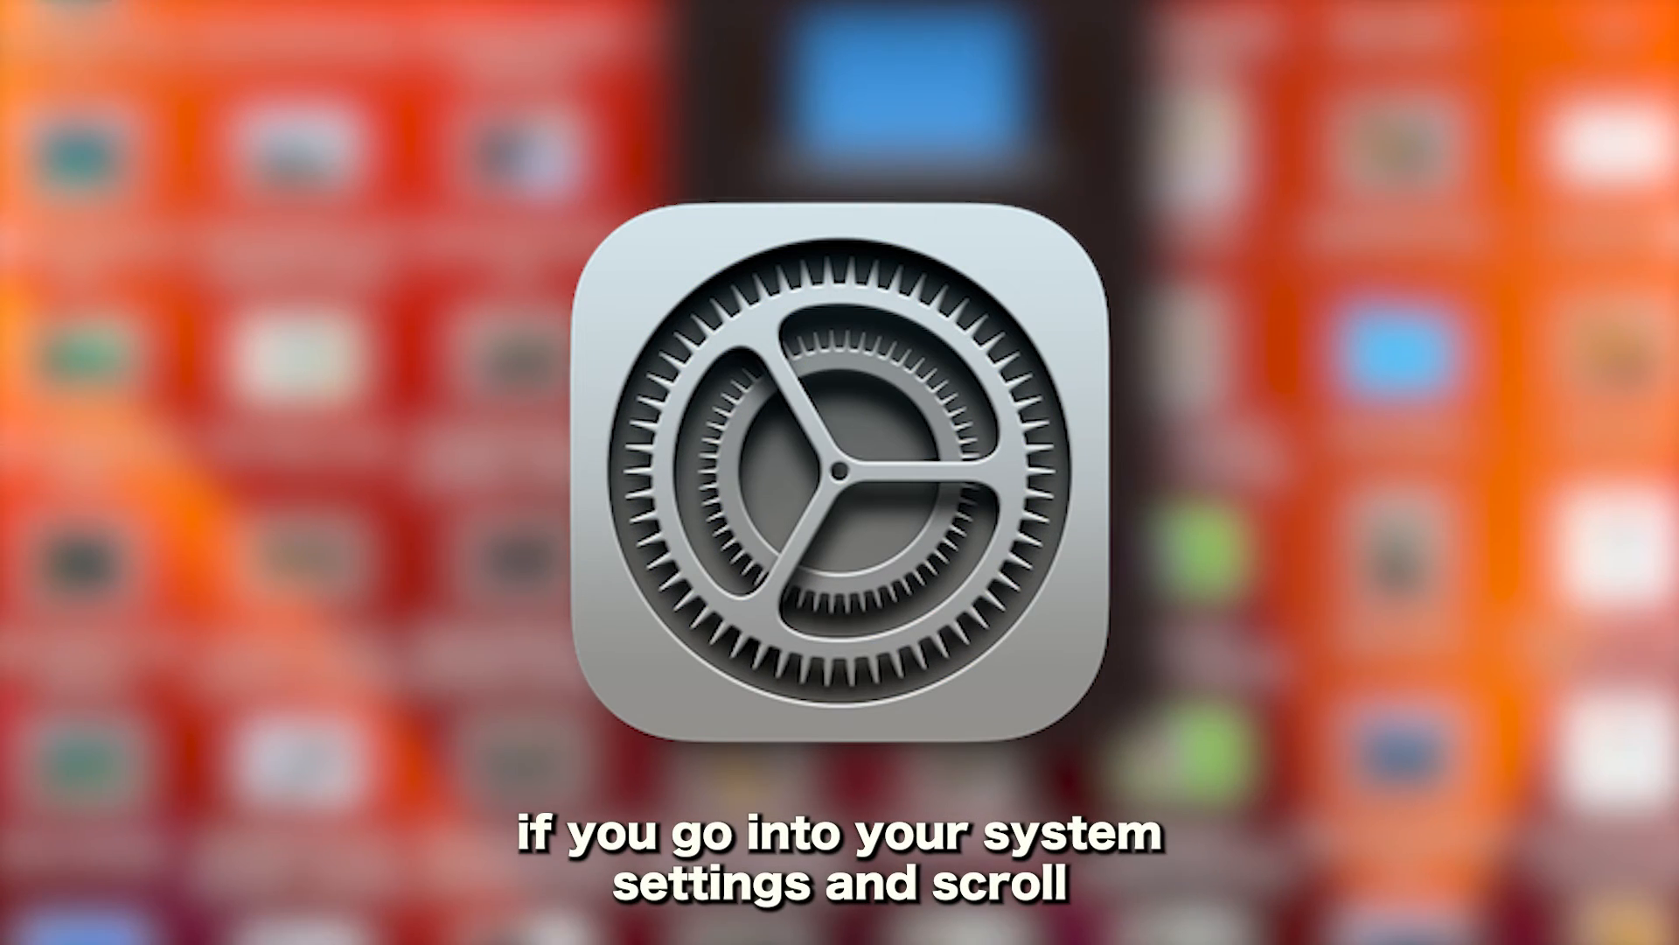
Open the Java Control Panel from System Settings and view its Advanced tab
click(838, 475)
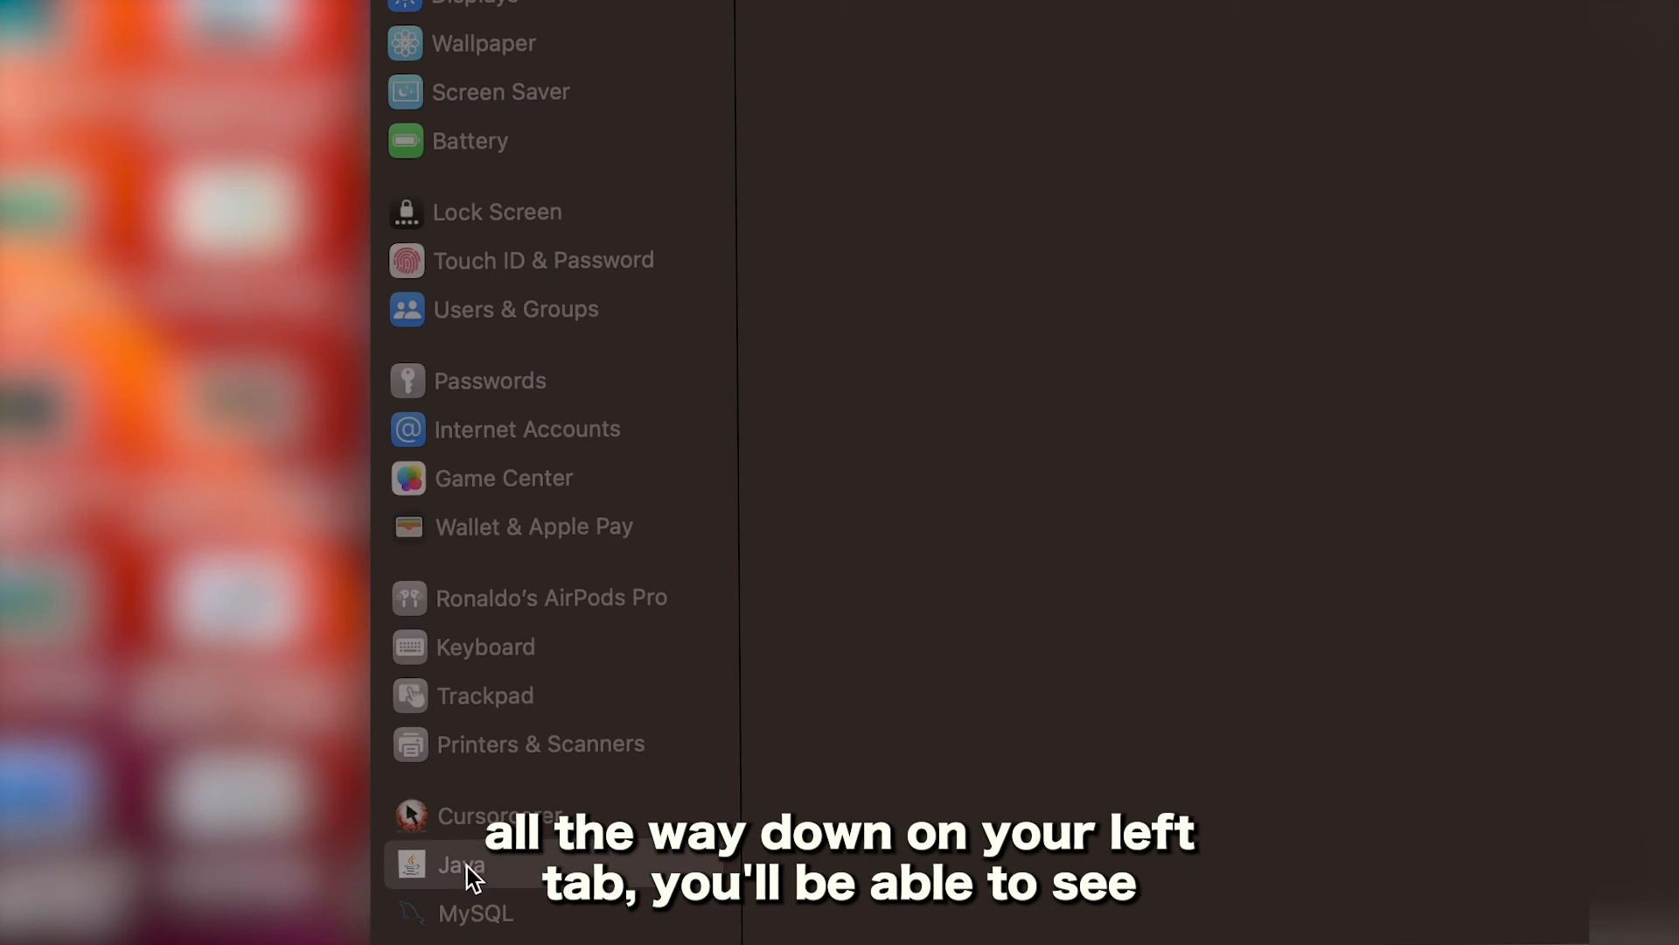
click(447, 865)
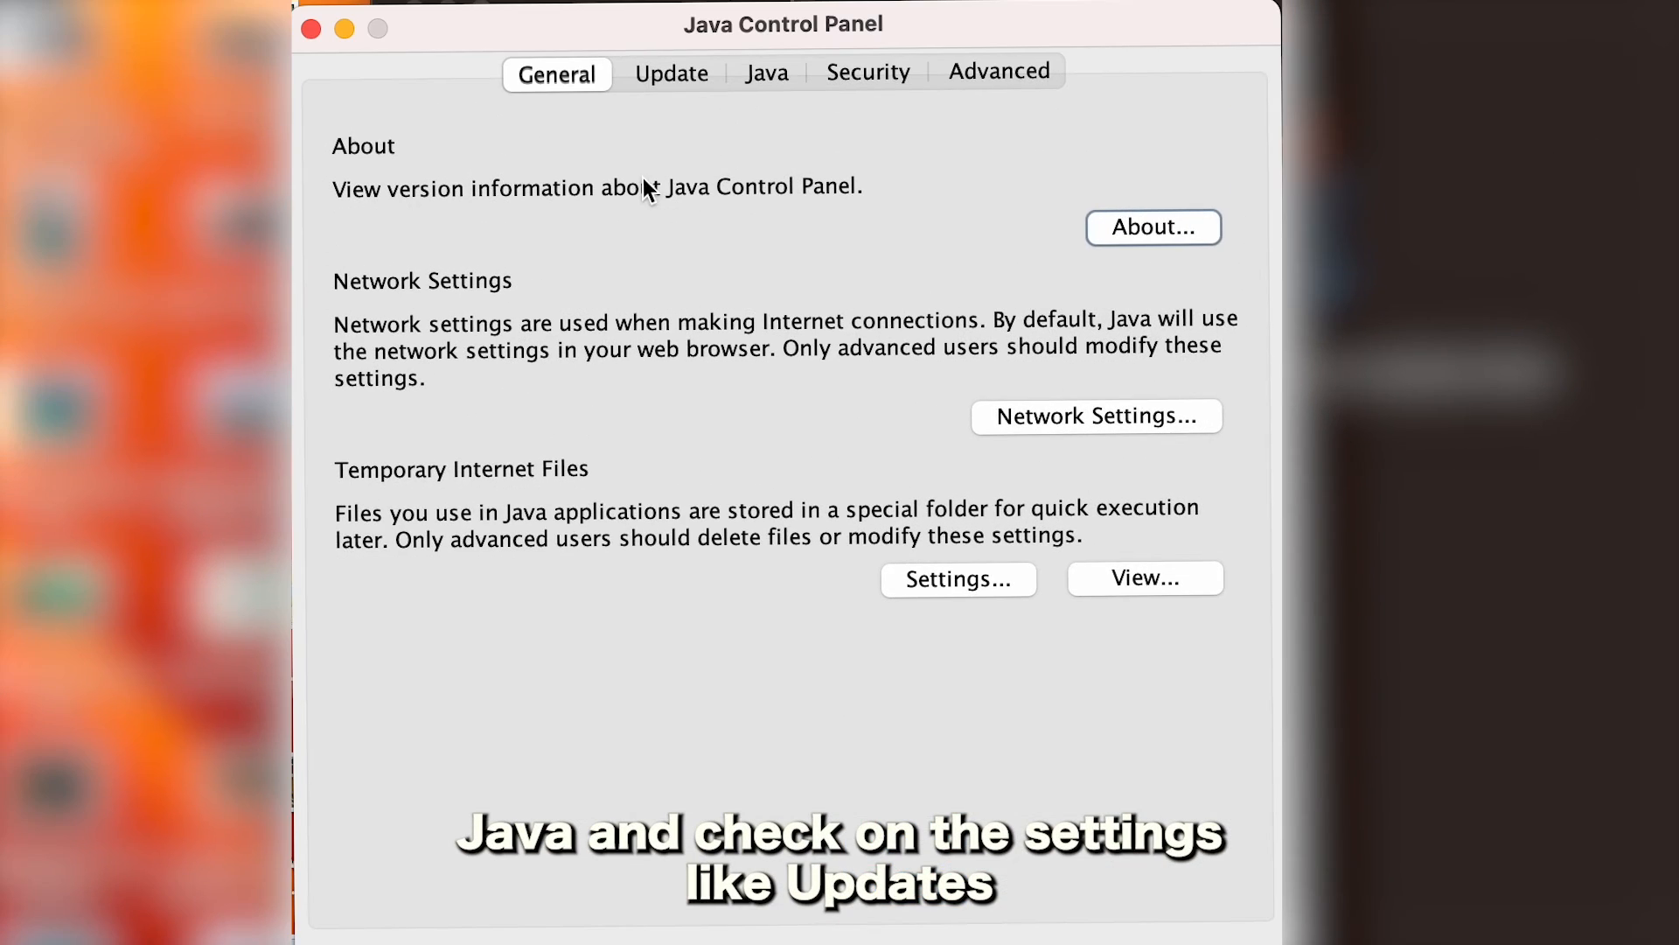
click(997, 70)
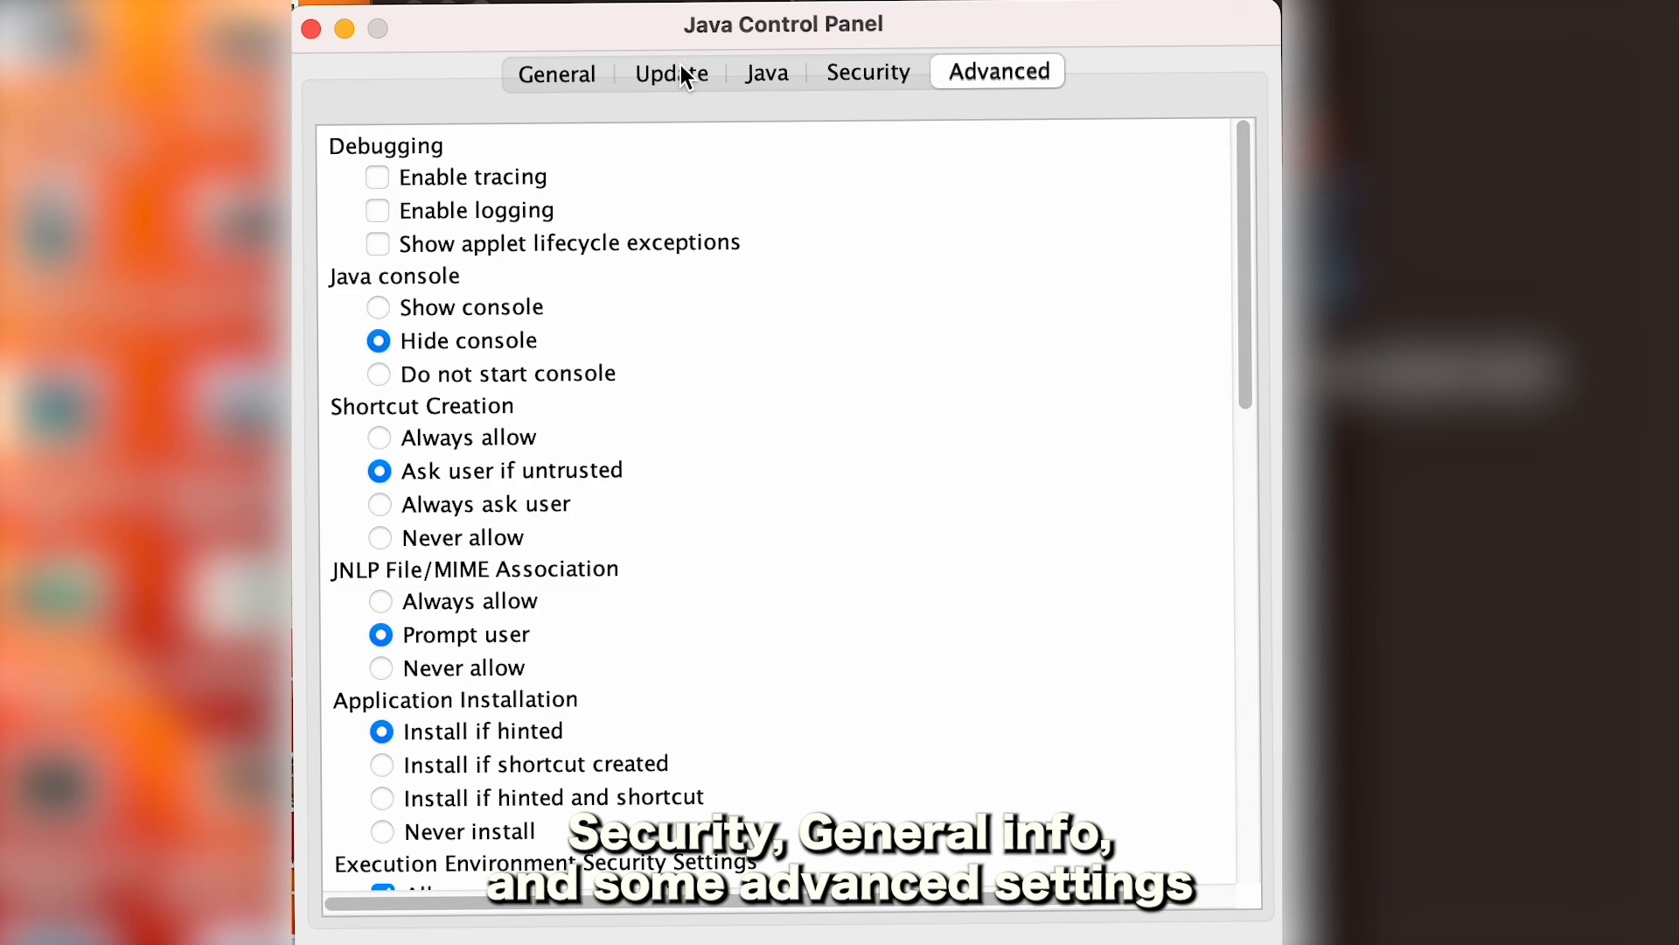